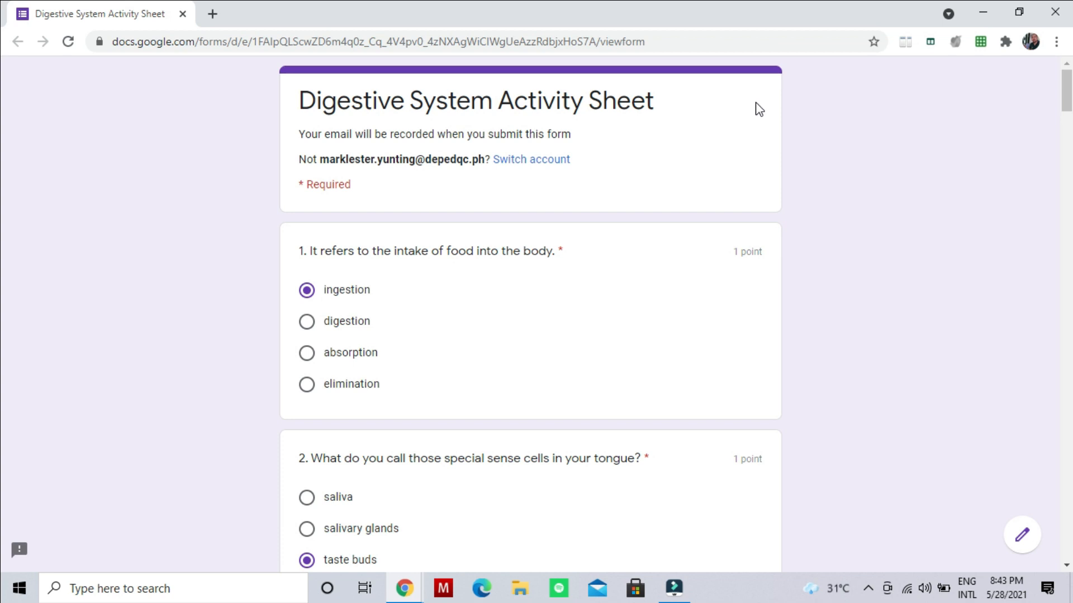
mouse_move(981, 137)
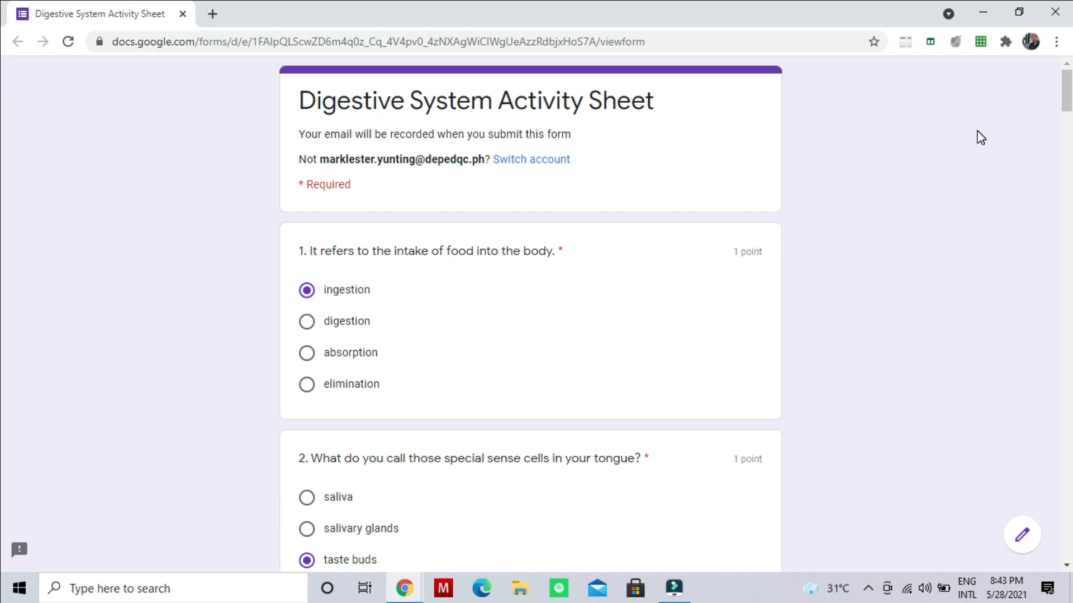
mouse_move(442, 315)
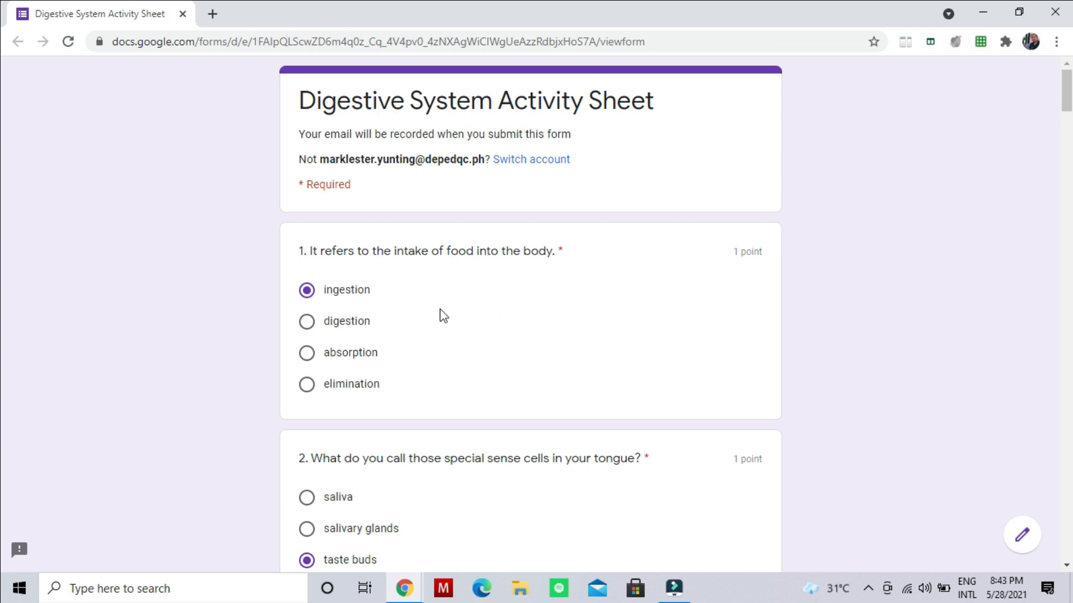
mouse_move(445, 270)
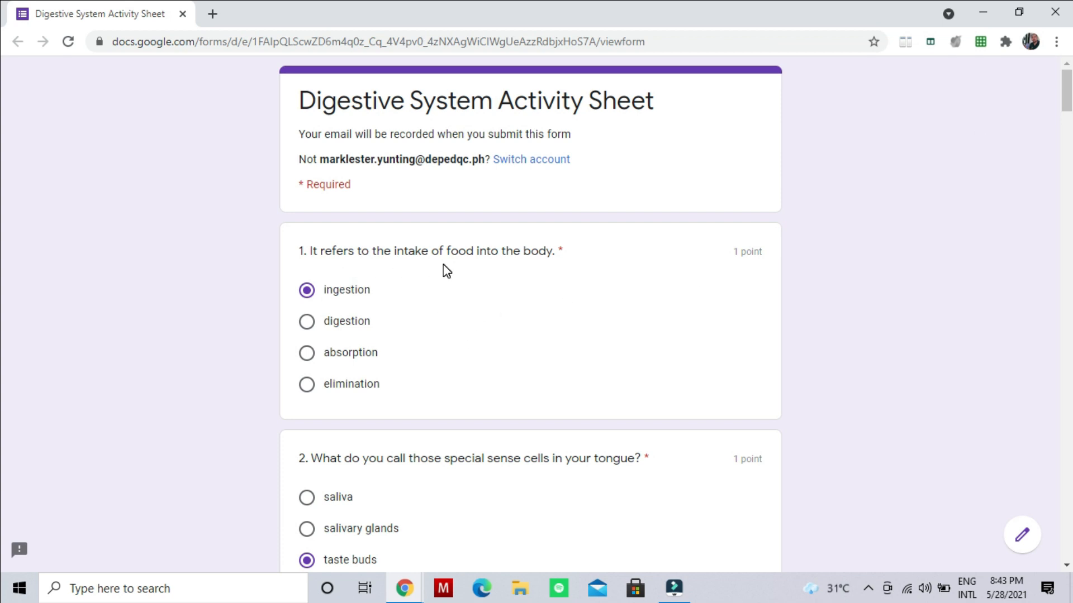
mouse_move(544, 269)
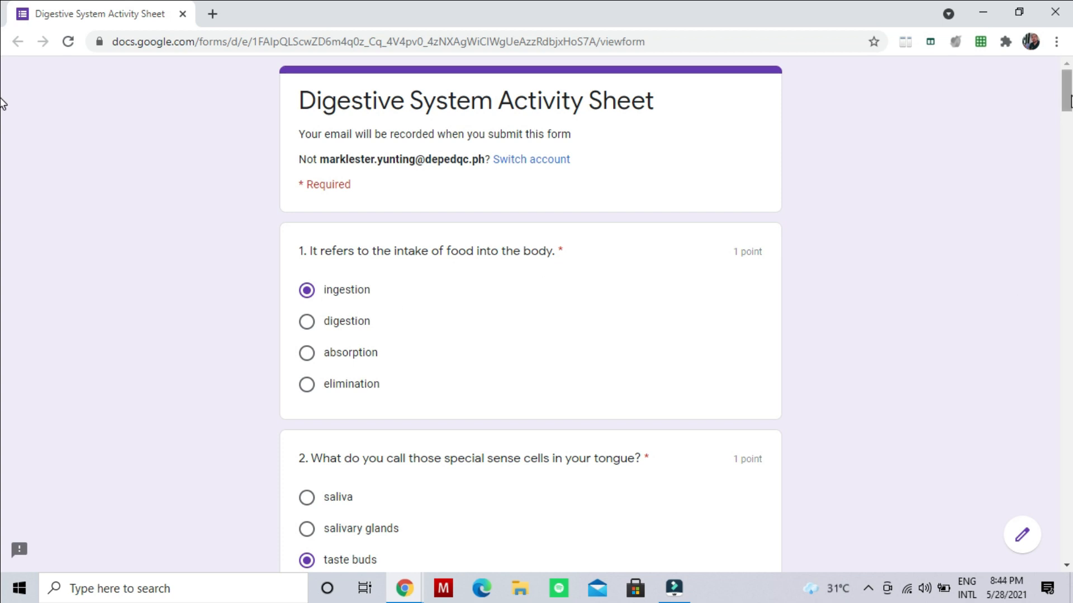
scroll(down, 3)
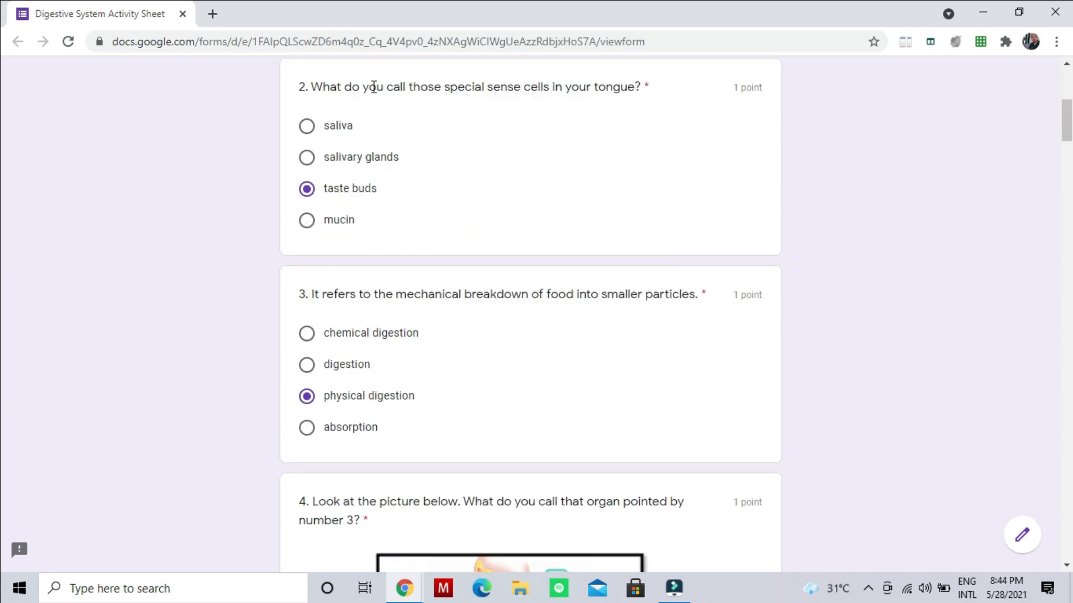
mouse_move(511, 106)
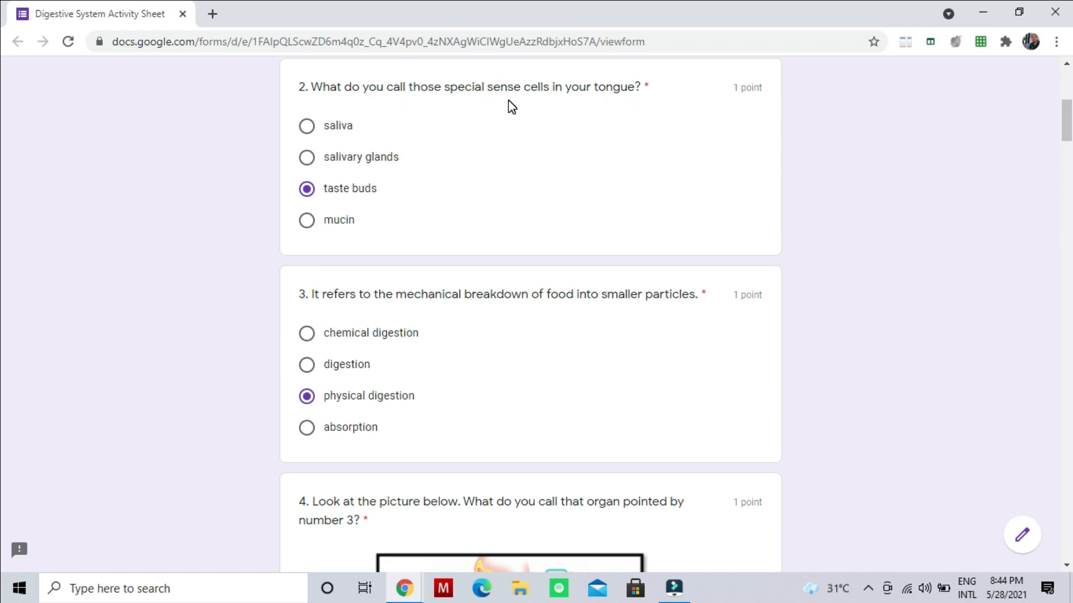
mouse_move(379, 194)
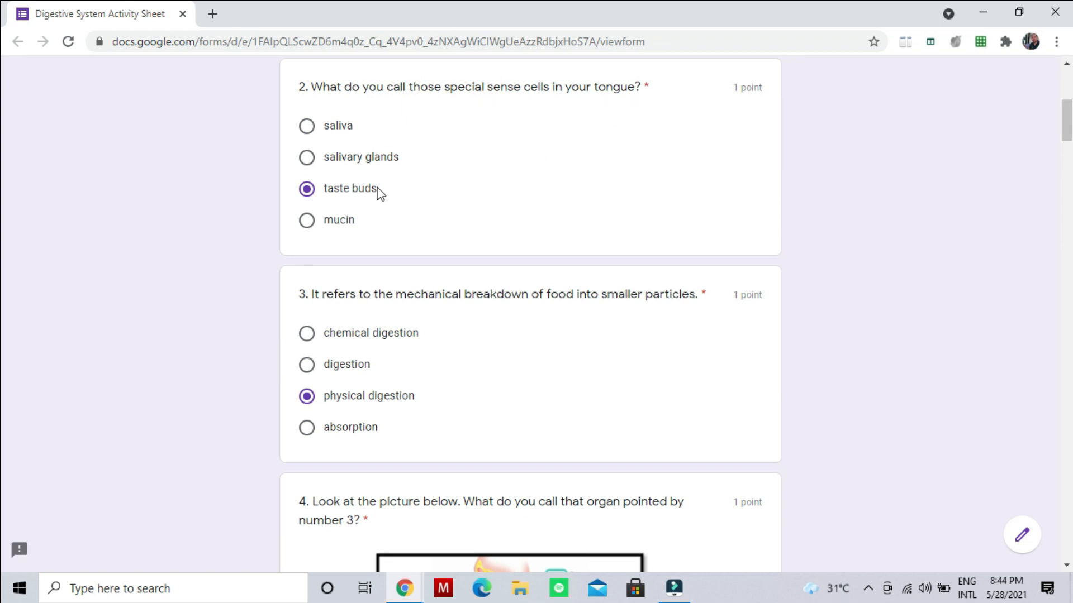
mouse_move(335, 325)
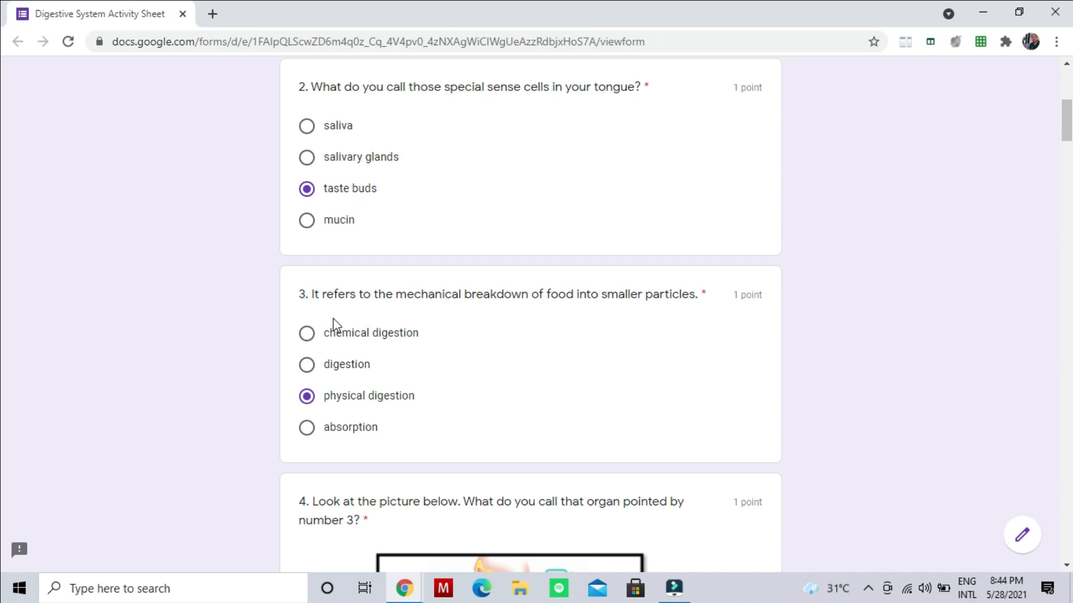
mouse_move(409, 291)
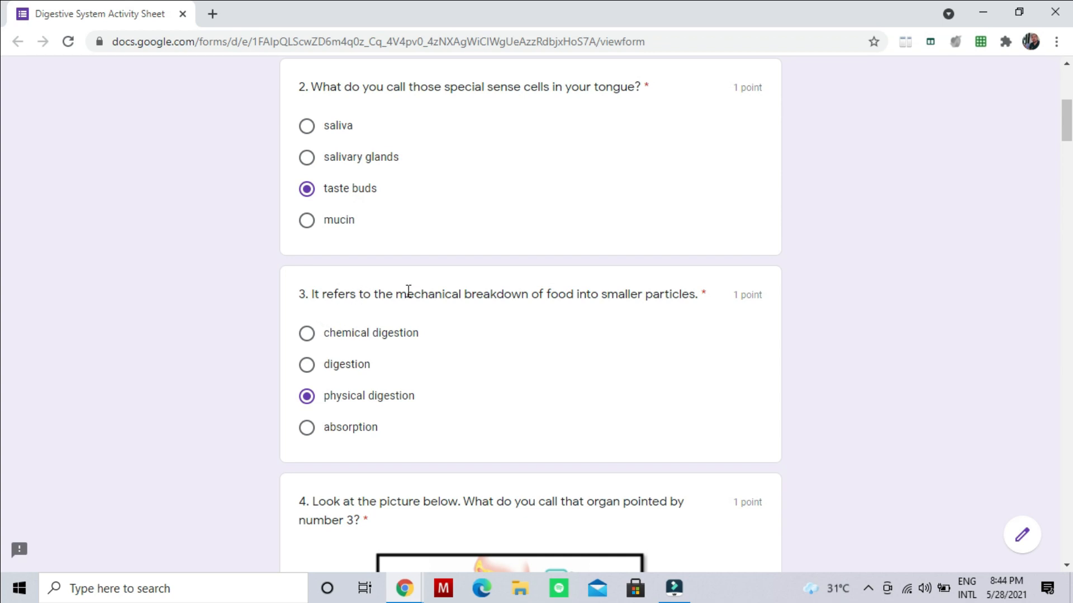
mouse_move(603, 313)
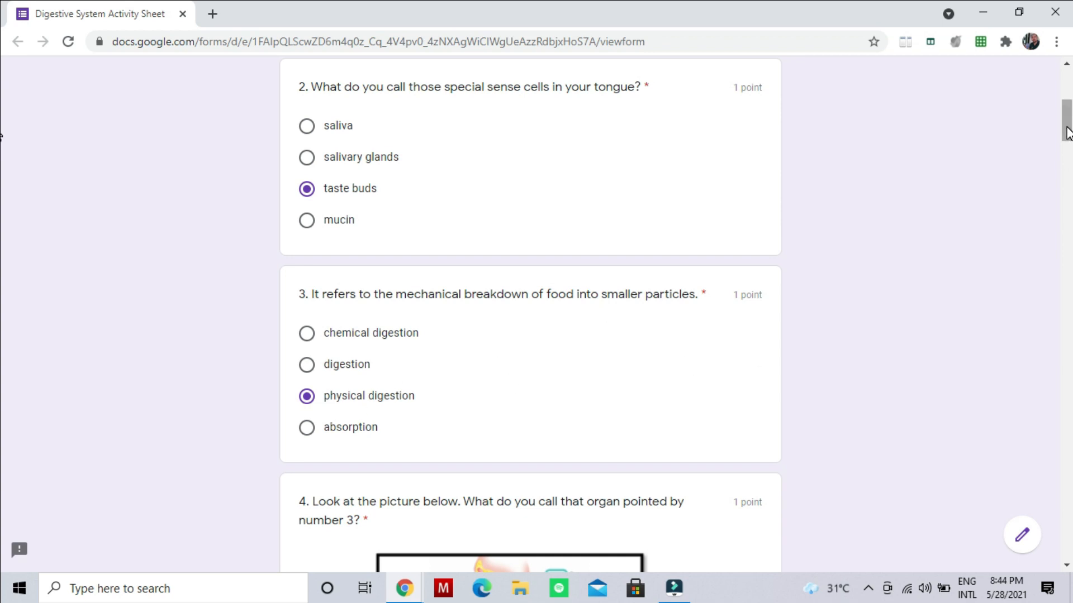
scroll(down, 3)
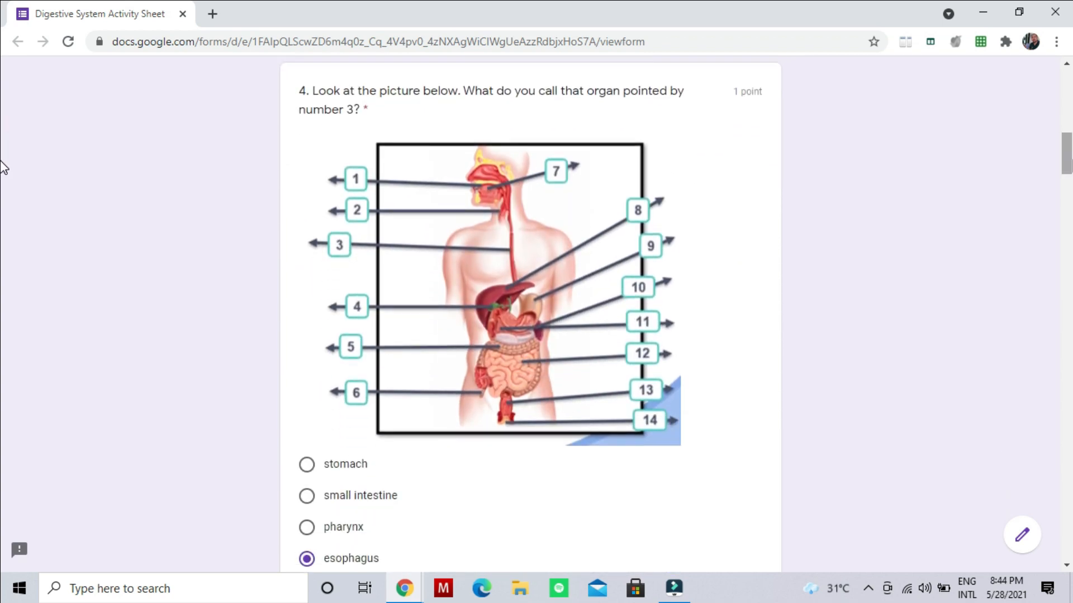
mouse_move(554, 127)
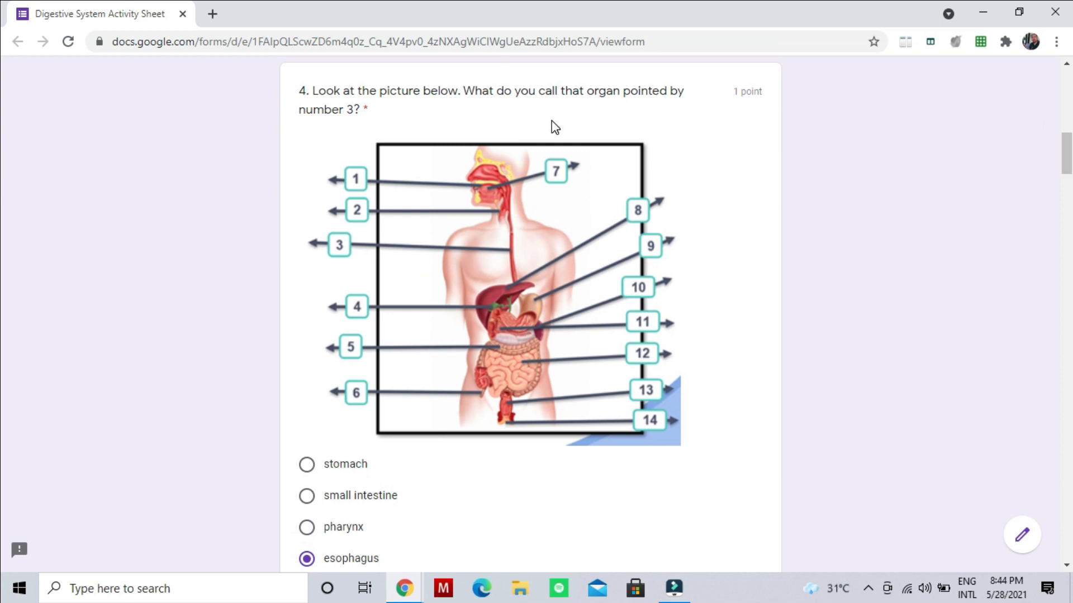
mouse_move(705, 112)
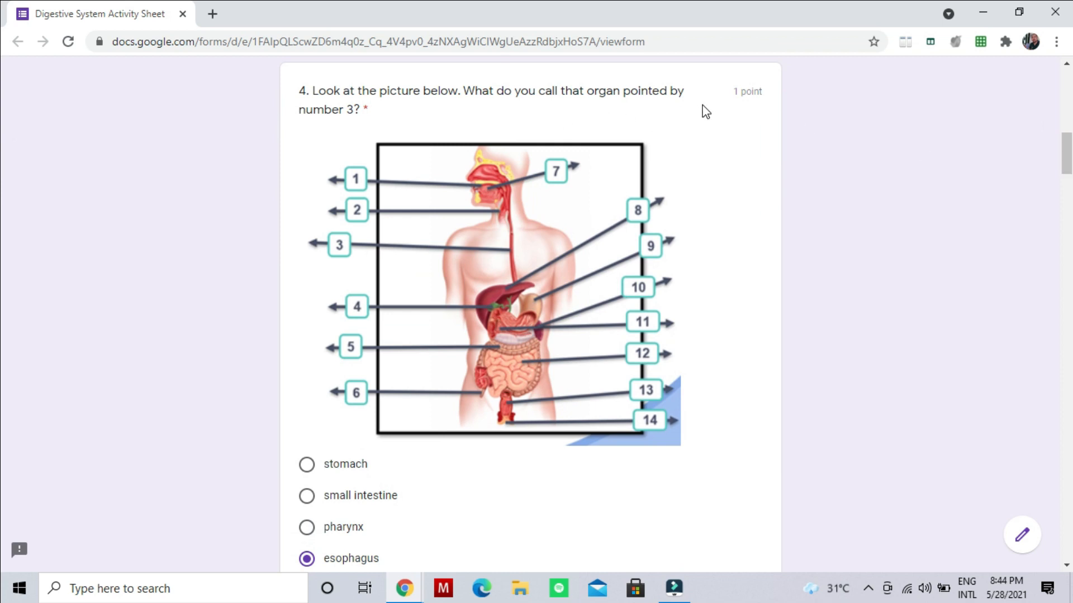
mouse_move(517, 270)
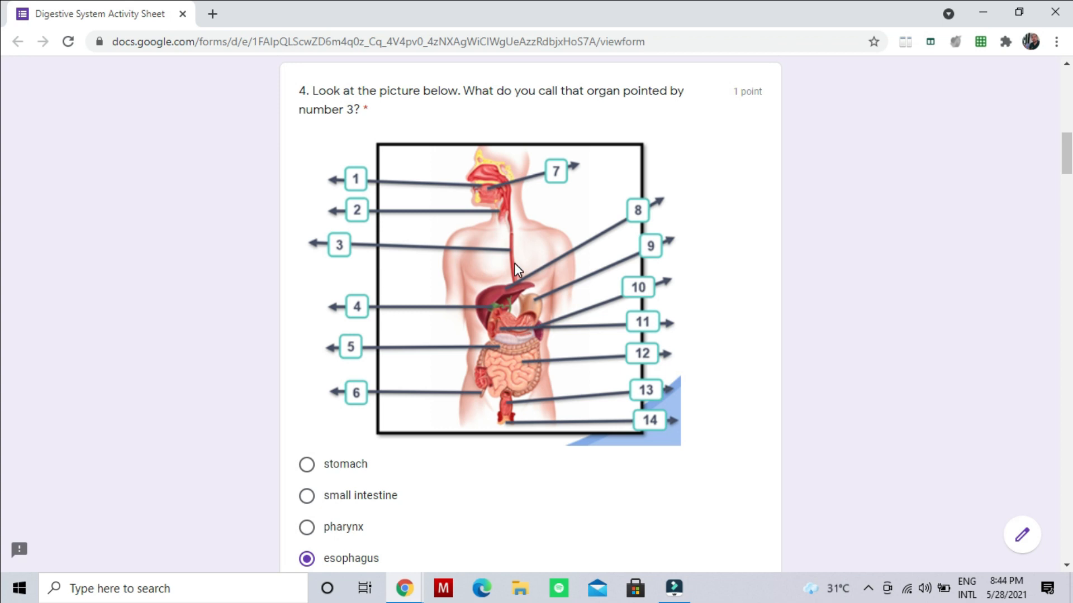
mouse_move(3, 162)
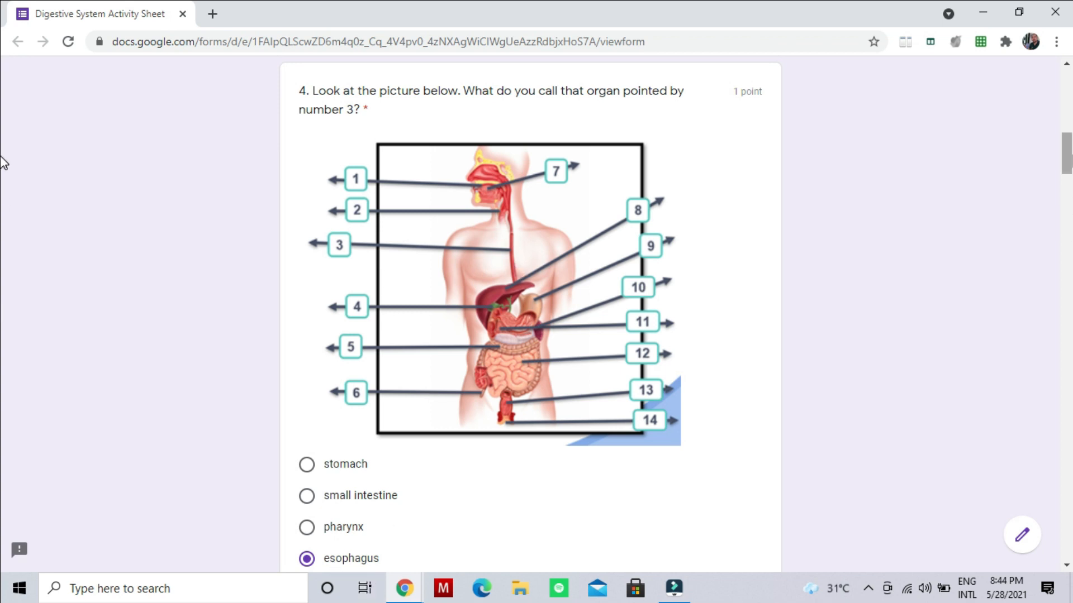
scroll(down, 3)
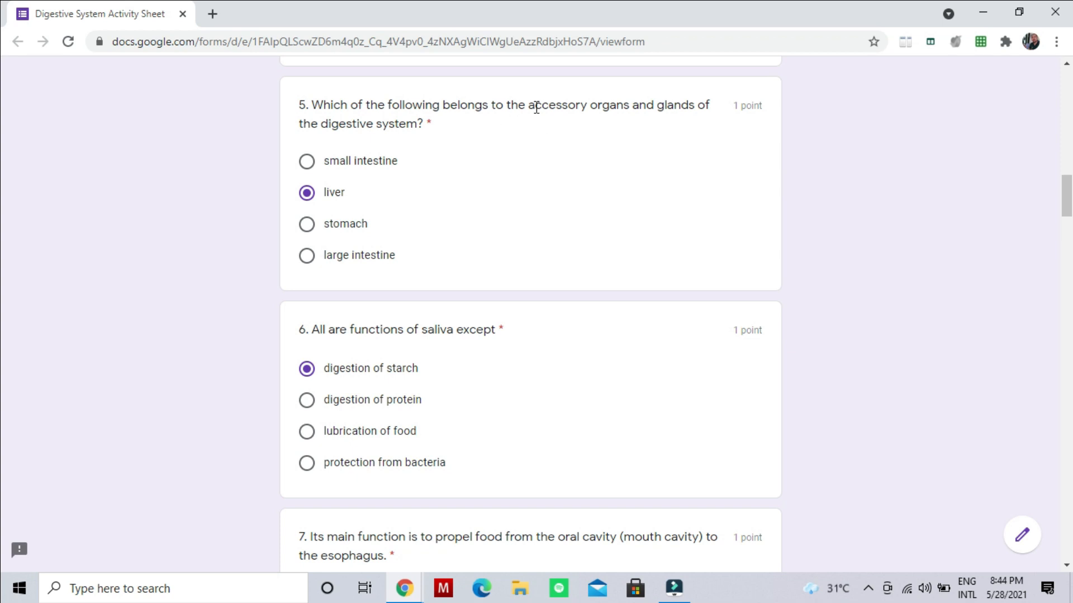
mouse_move(725, 124)
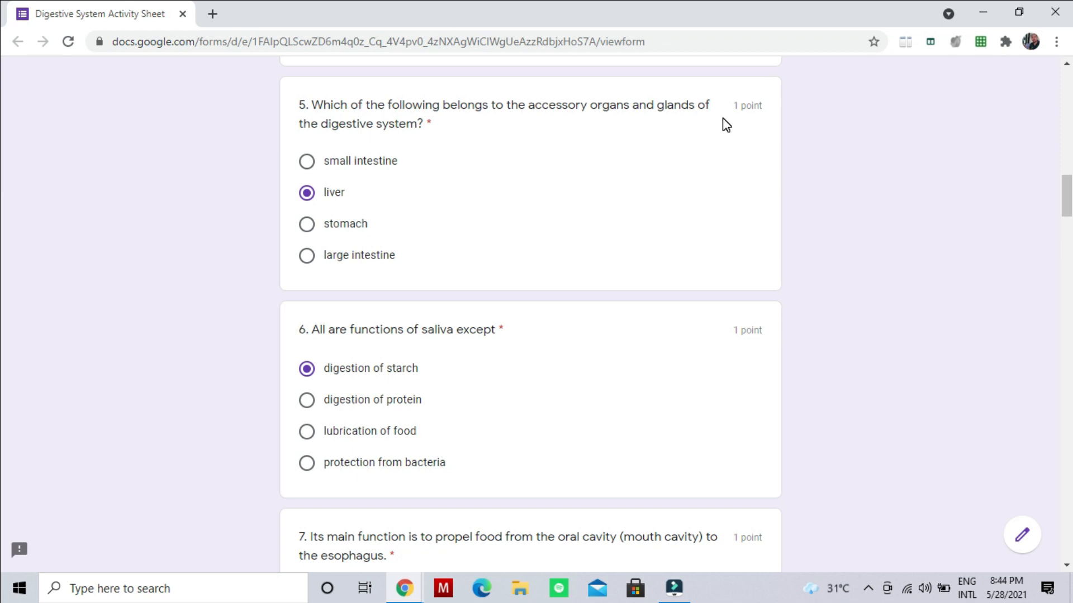
mouse_move(255, 183)
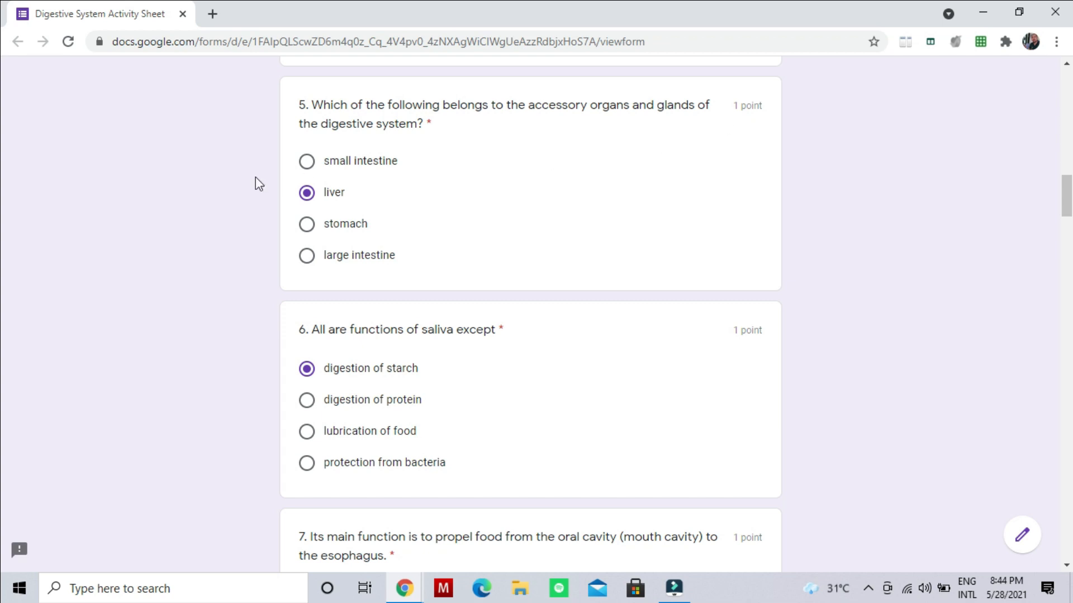
mouse_move(369, 206)
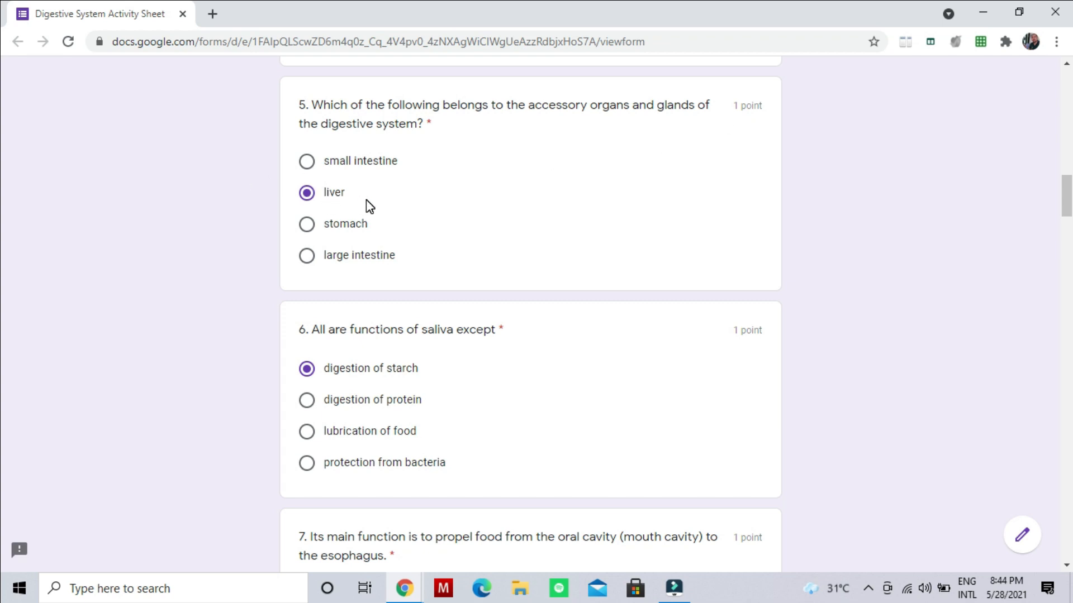
scroll(down, 3)
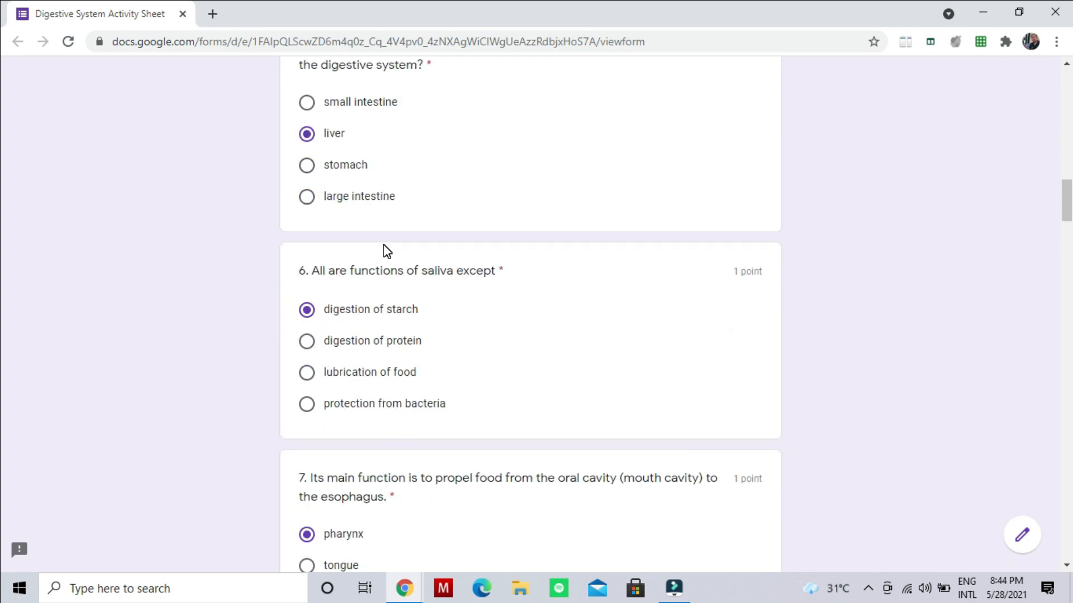
mouse_move(406, 359)
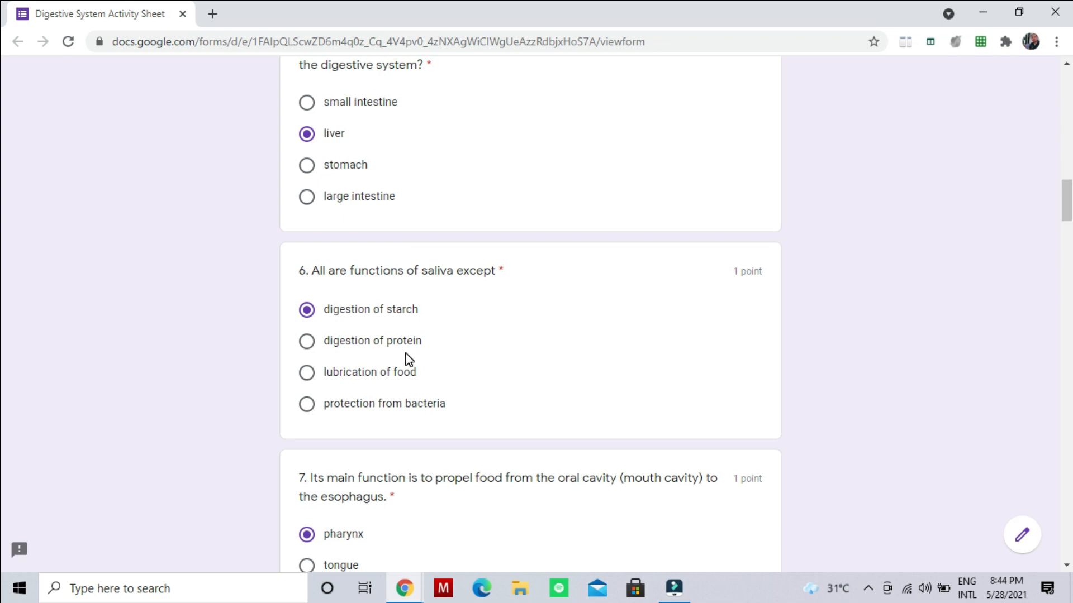
mouse_move(470, 341)
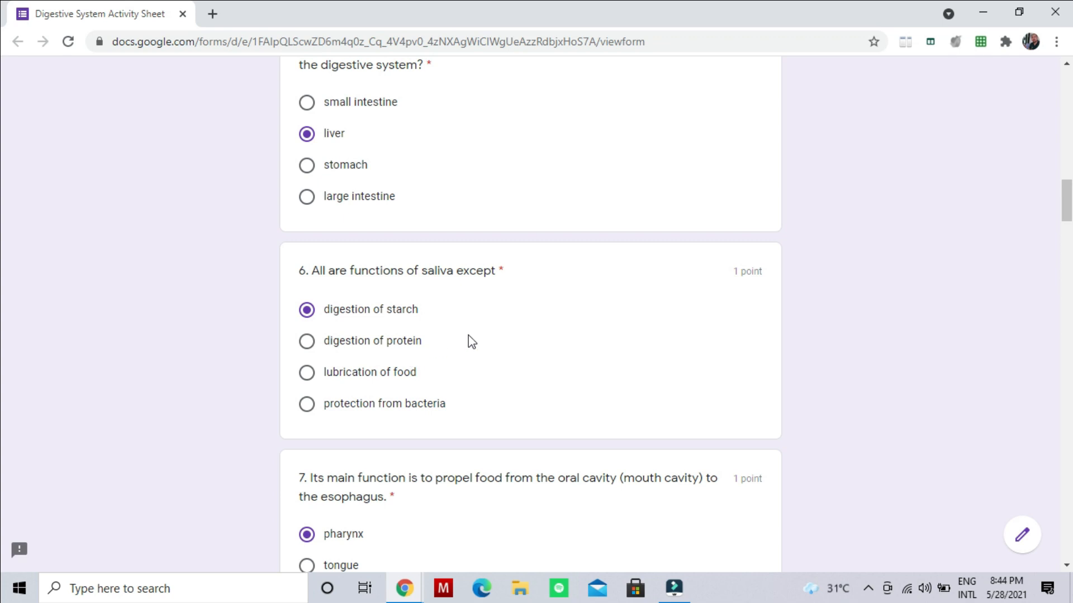
scroll(down, 3)
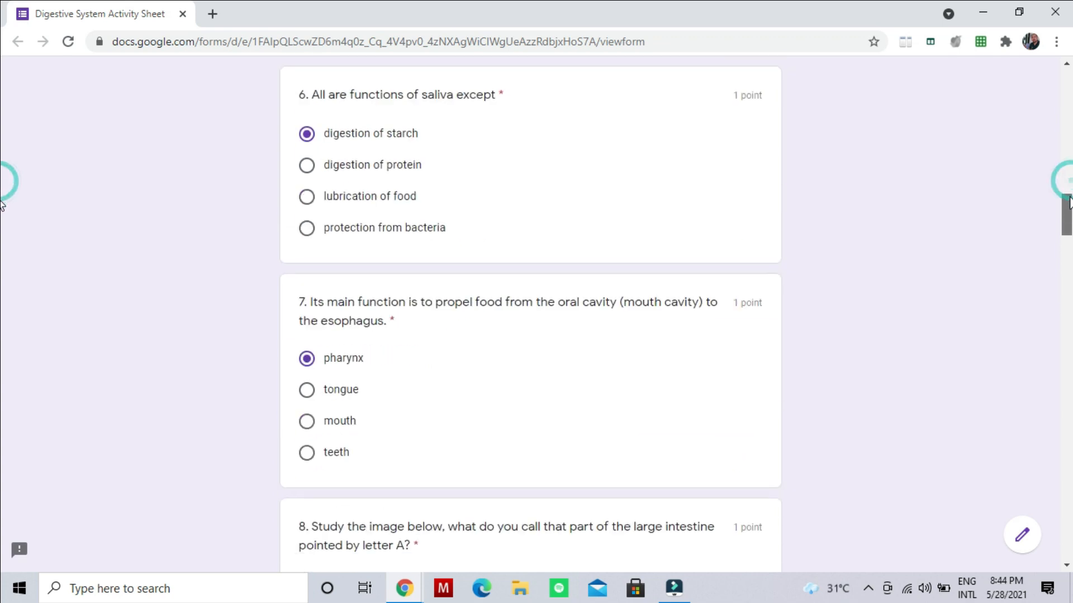
scroll(down, 3)
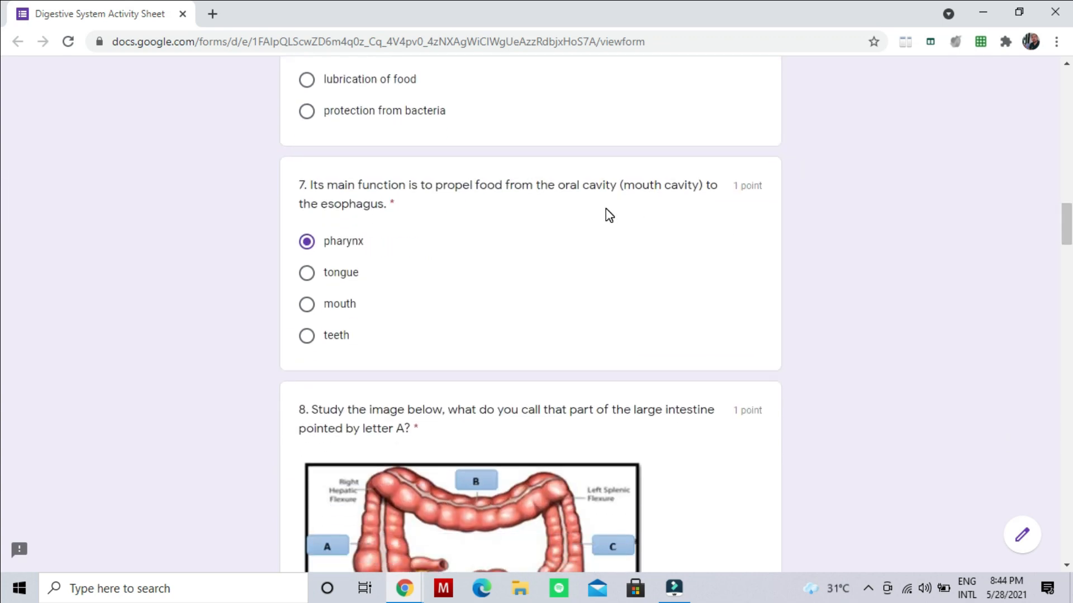
mouse_move(497, 231)
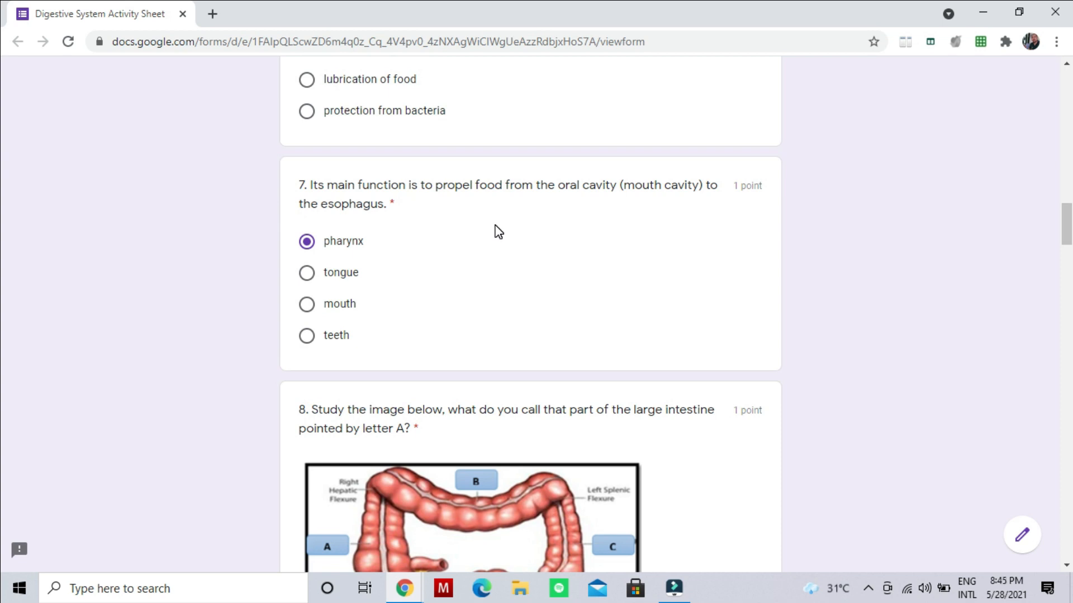
mouse_move(661, 206)
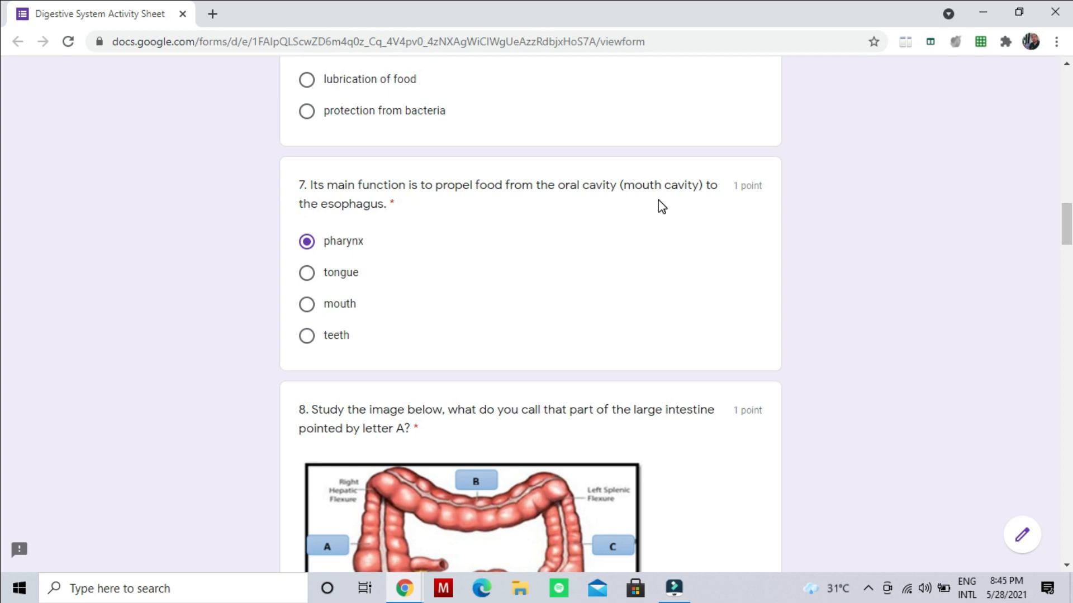
mouse_move(363, 259)
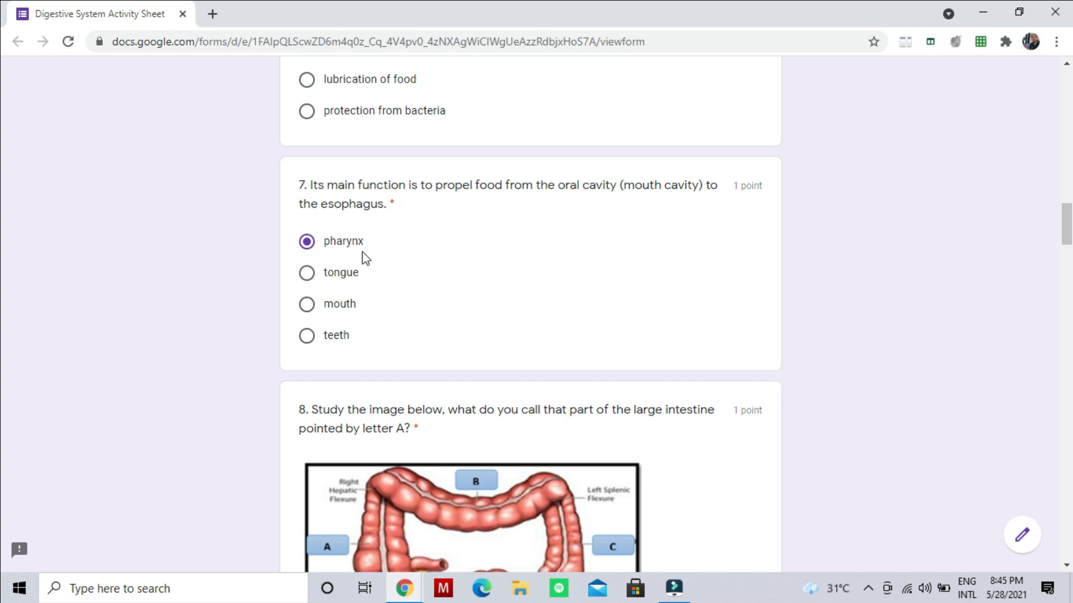
mouse_move(1067, 223)
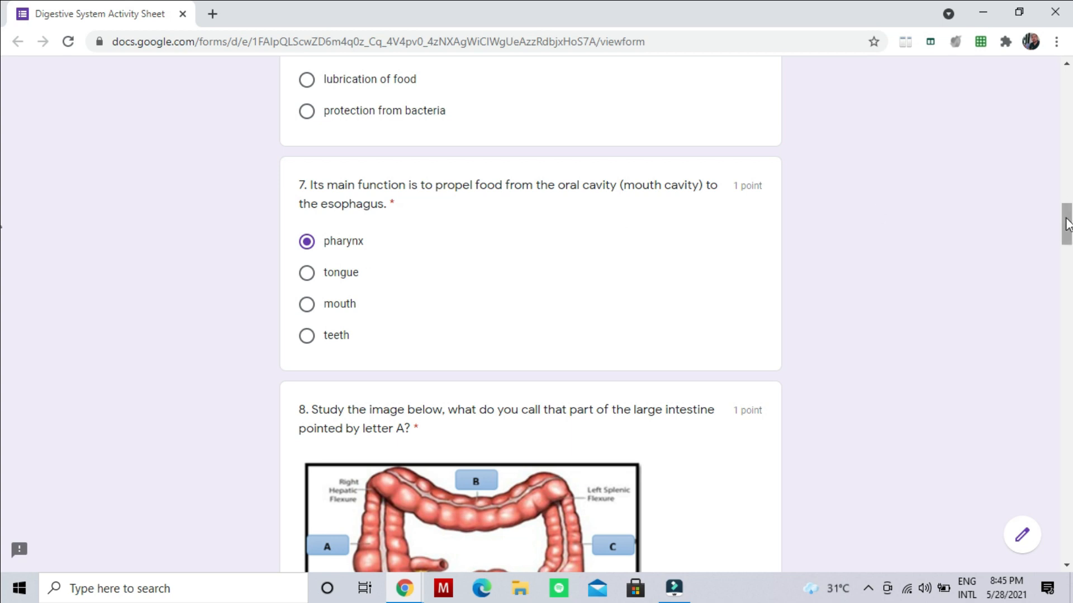
scroll(down, 3)
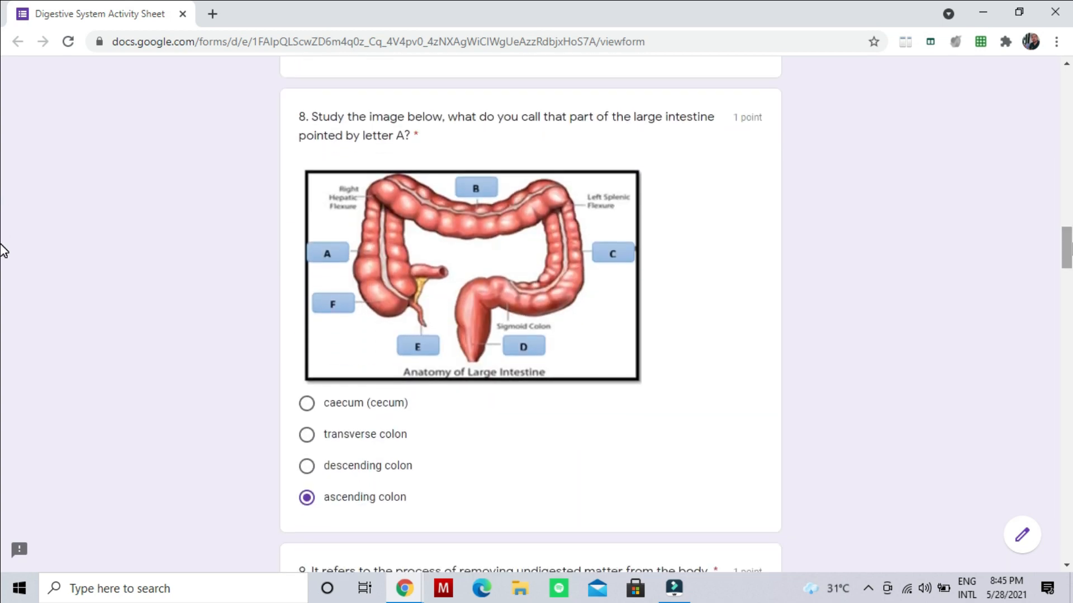
mouse_move(630, 150)
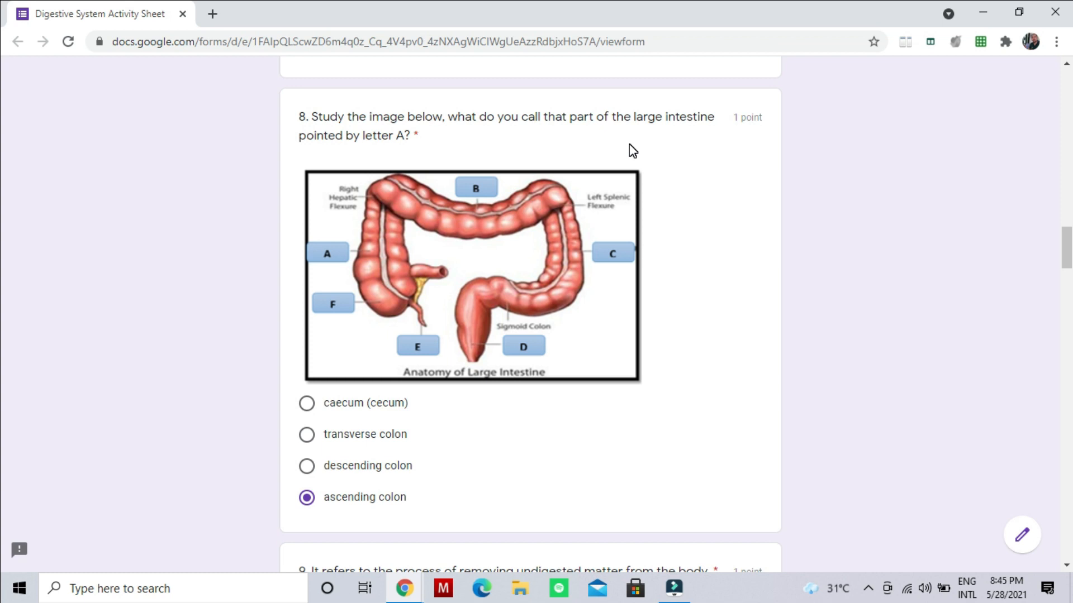
mouse_move(372, 168)
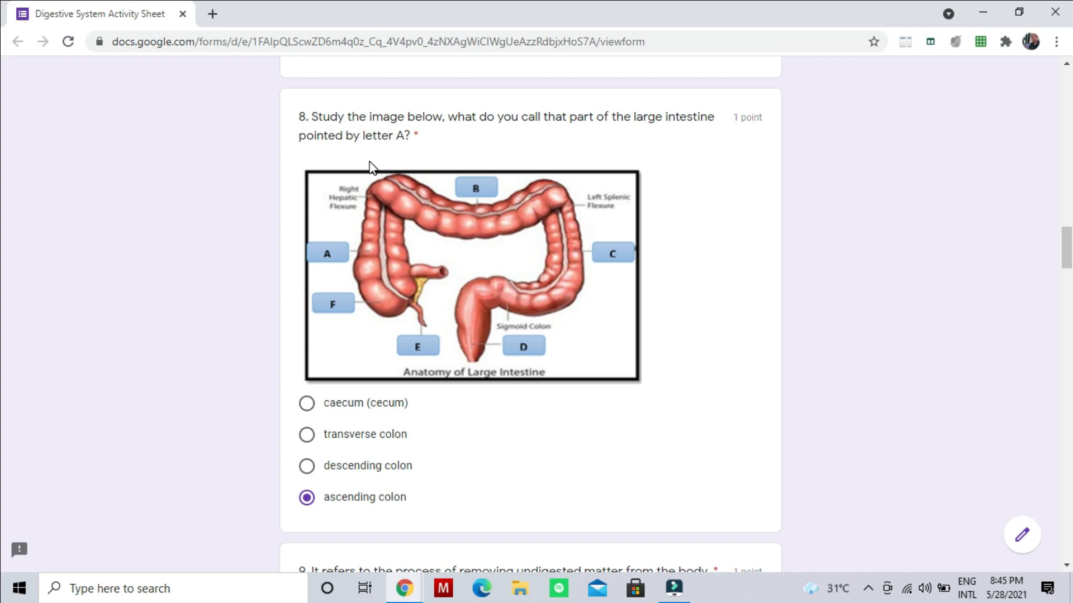
mouse_move(363, 317)
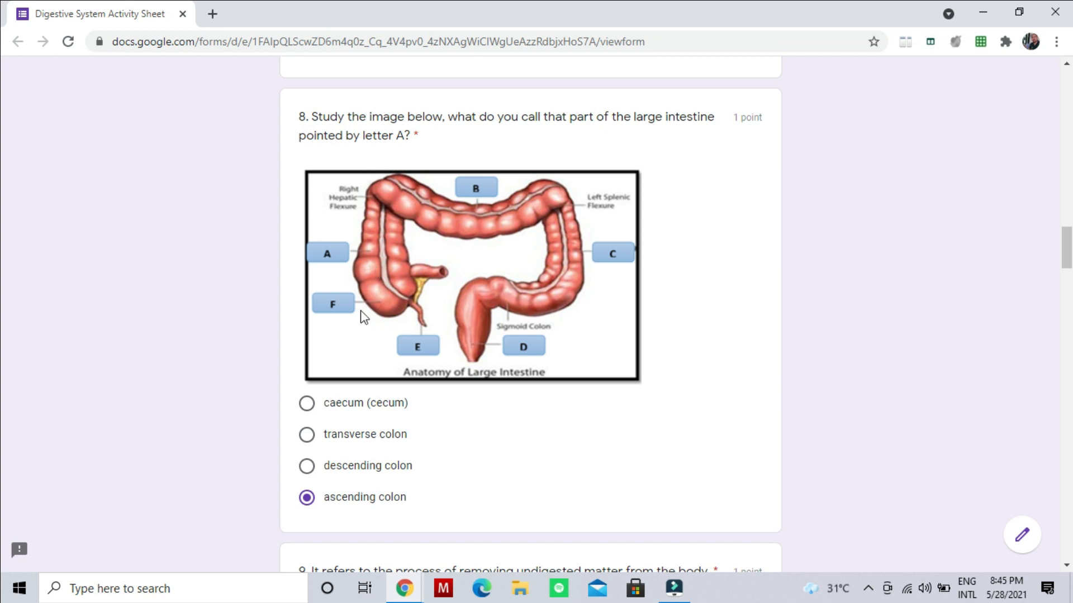
mouse_move(1064, 208)
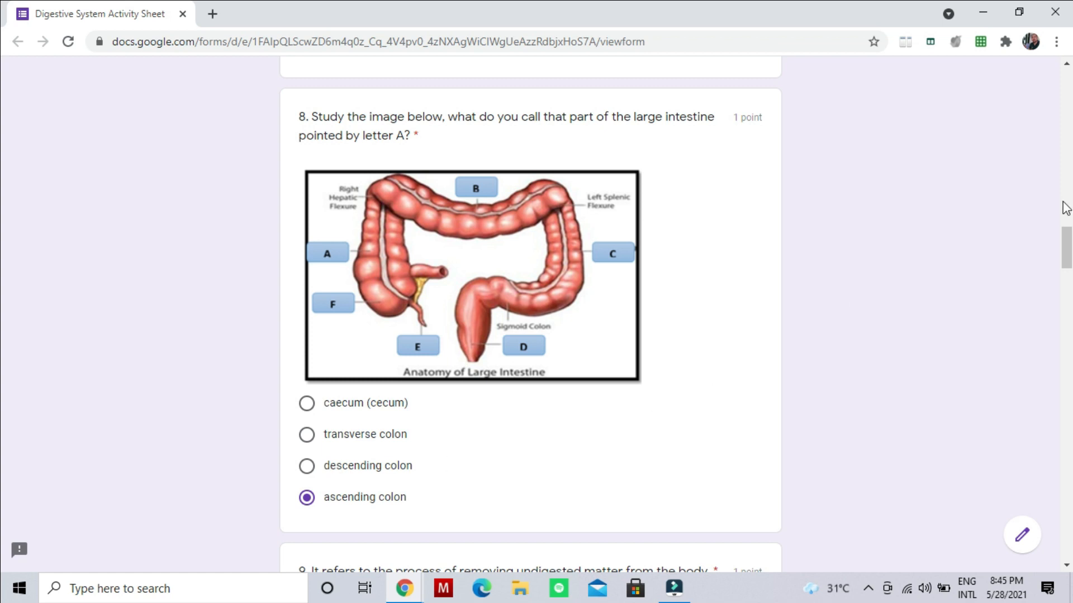
scroll(down, 3)
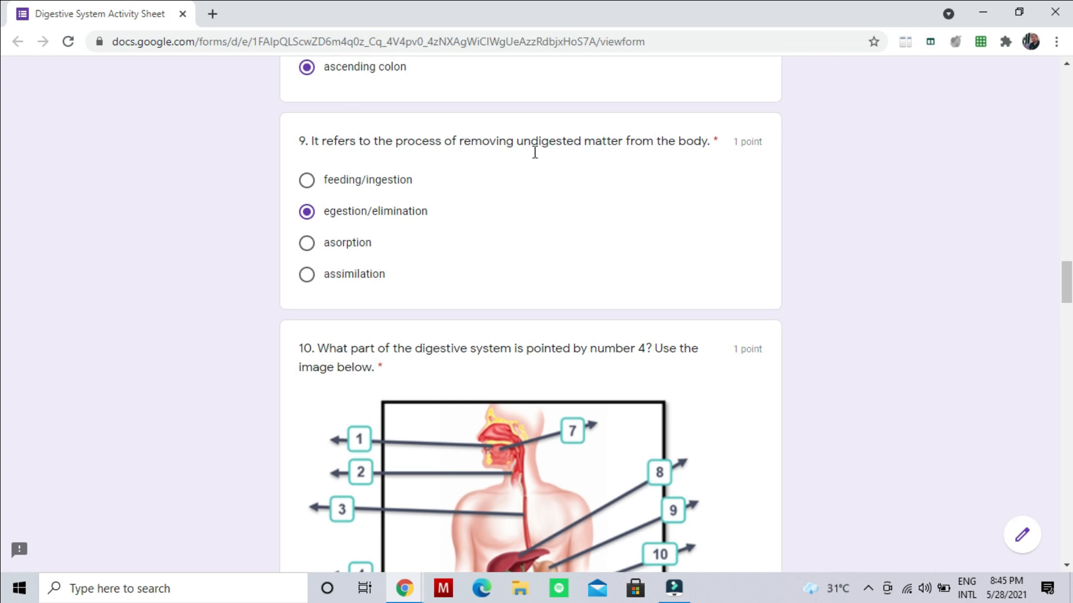
mouse_move(557, 161)
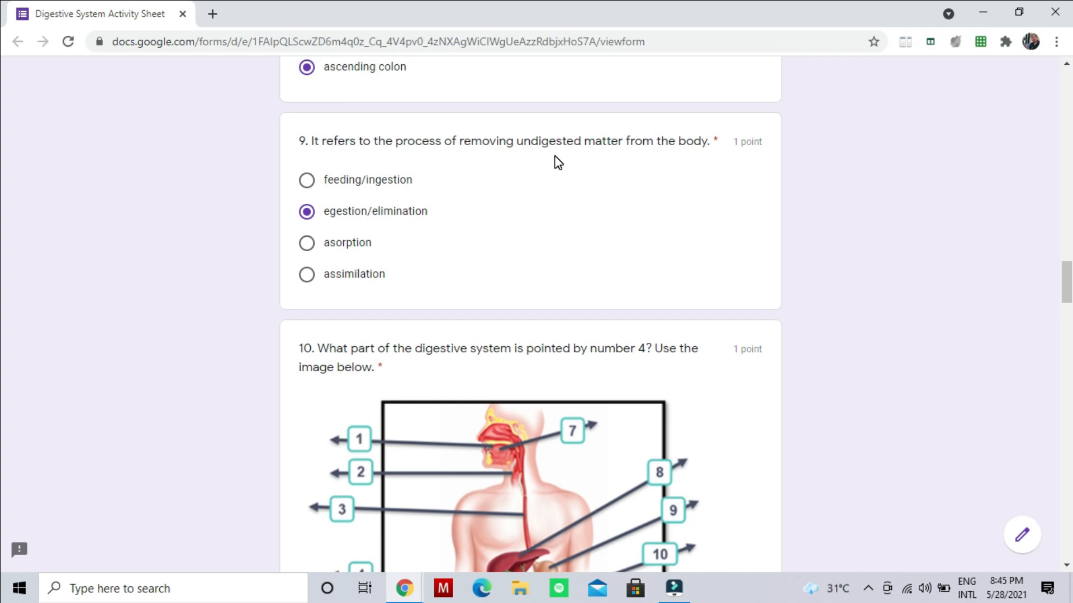
mouse_move(343, 225)
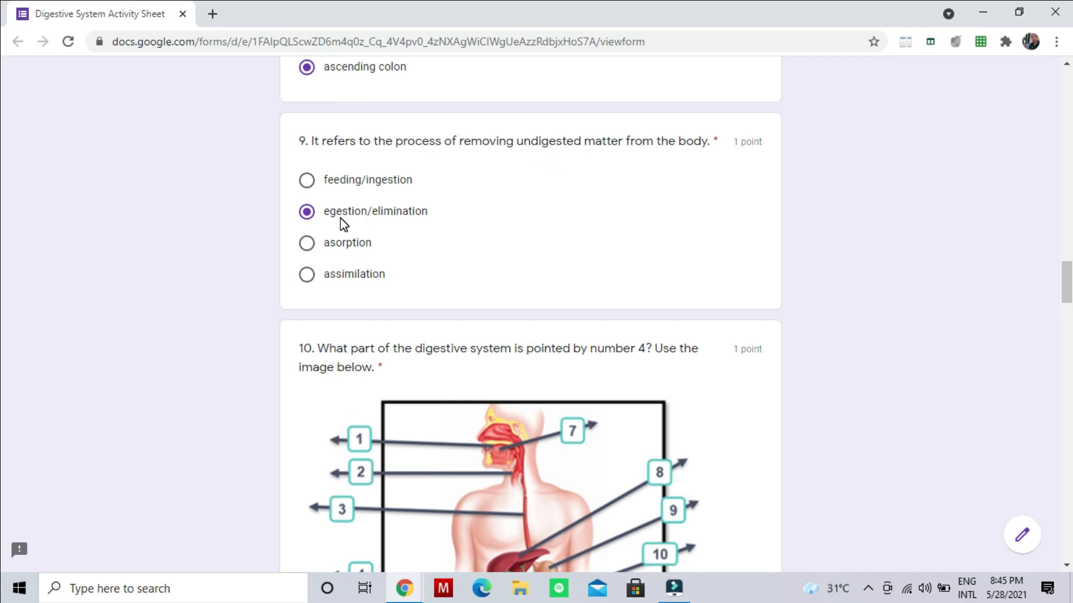
mouse_move(403, 219)
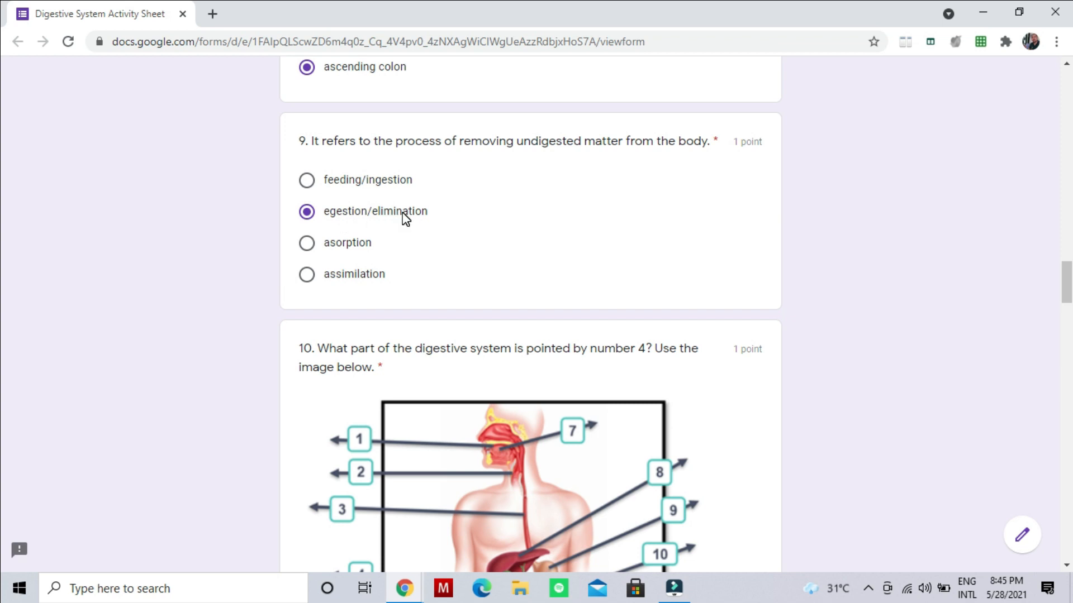
scroll(down, 3)
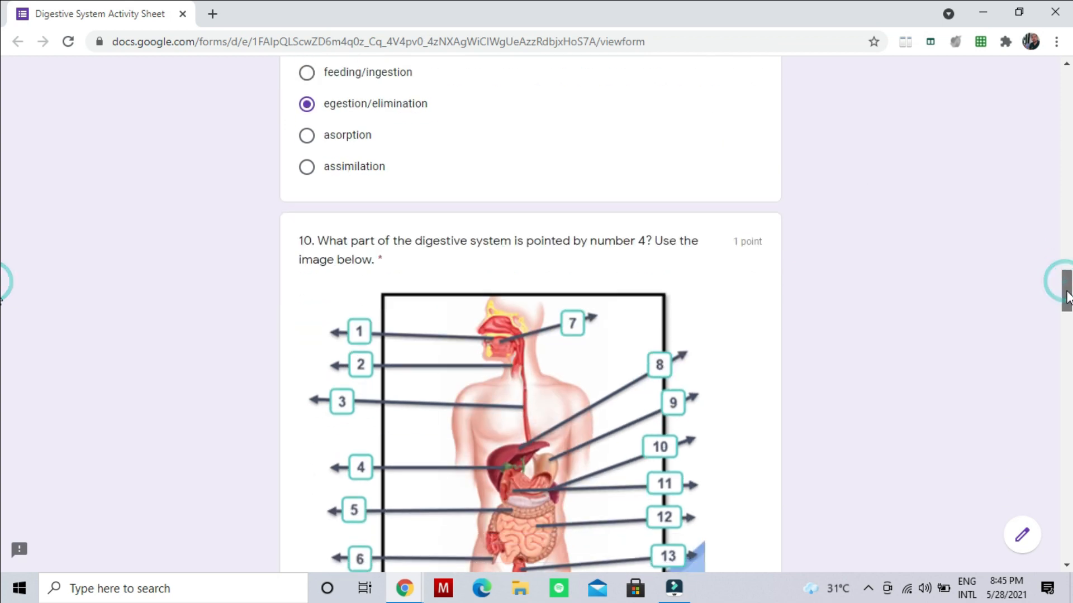
scroll(down, 3)
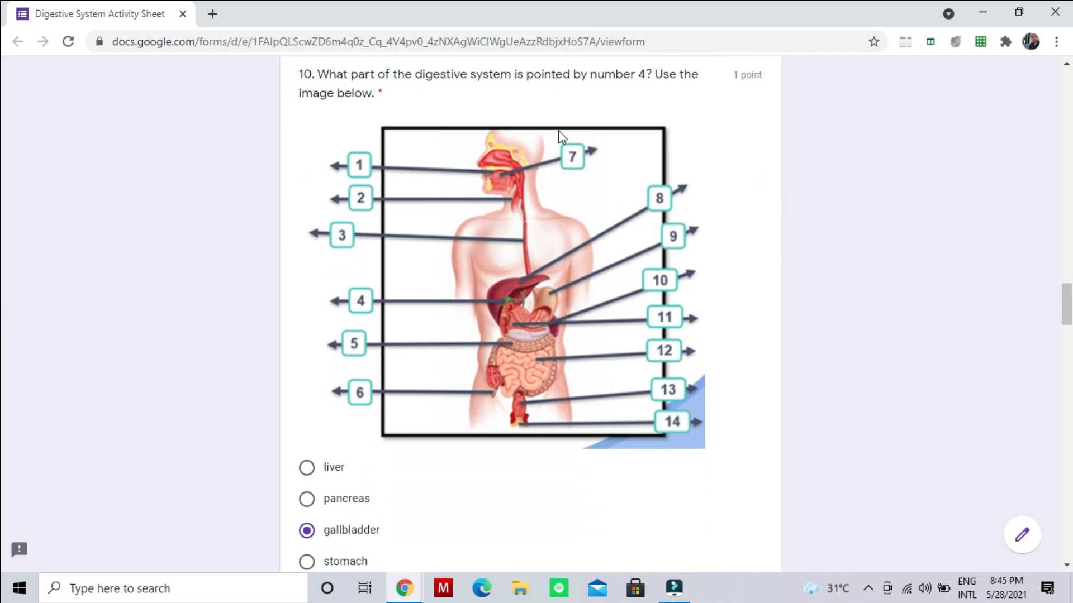
mouse_move(646, 94)
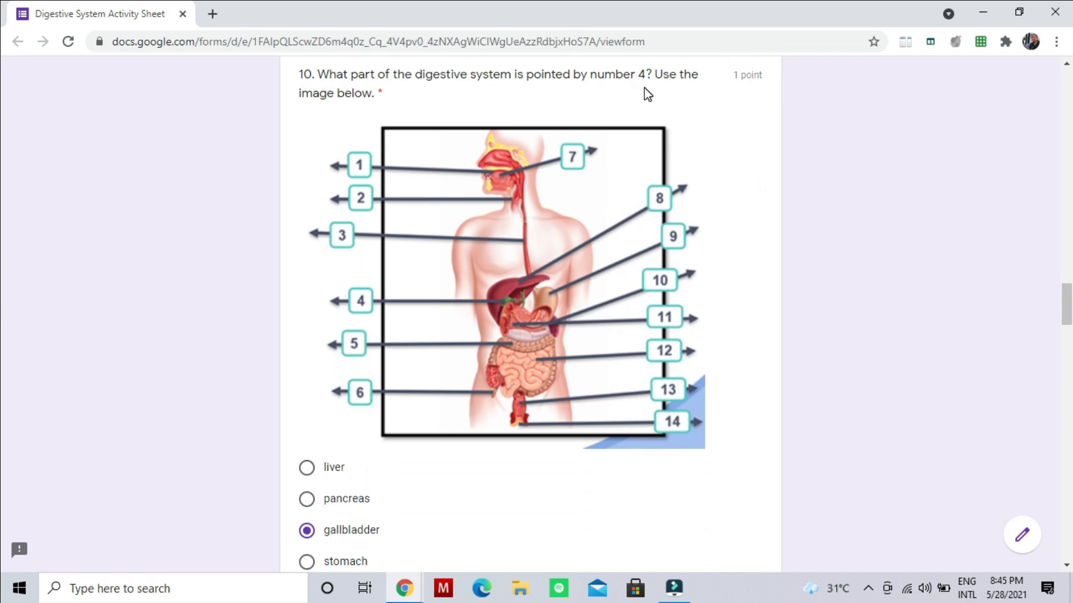
mouse_move(661, 139)
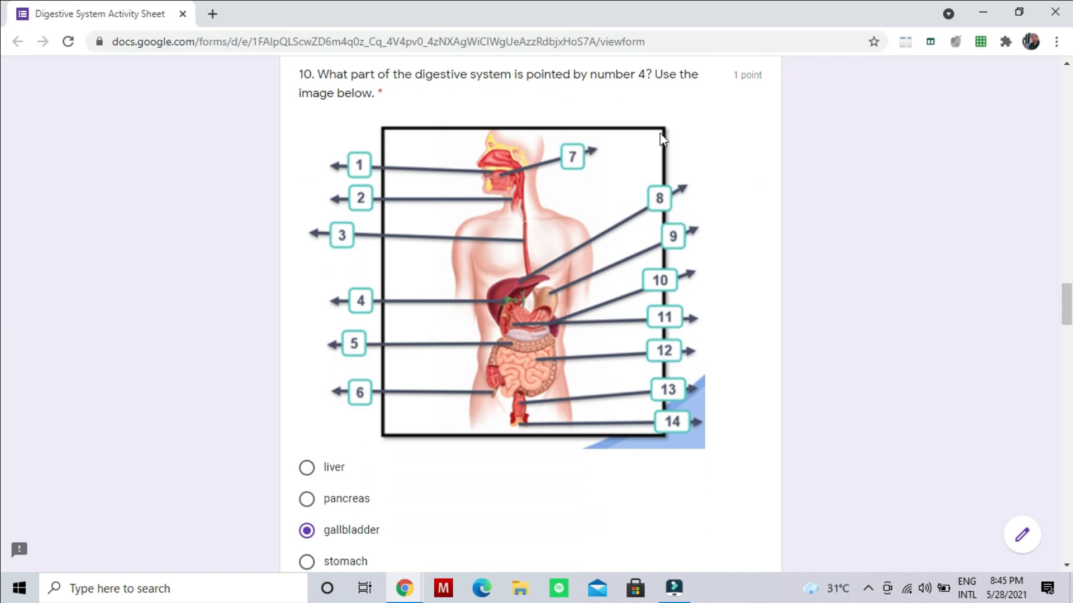
mouse_move(355, 536)
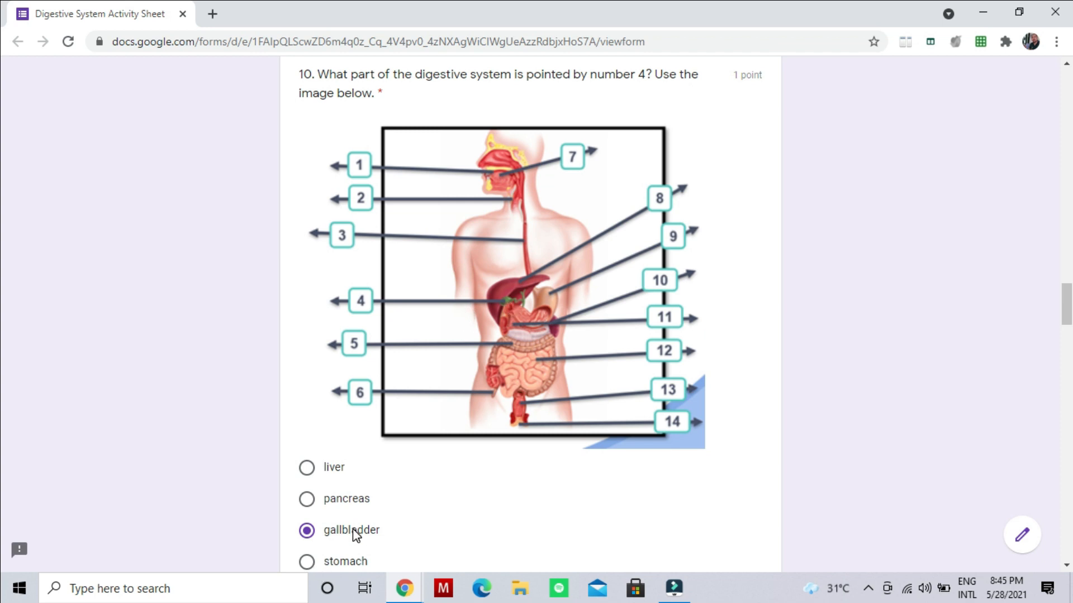
scroll(down, 3)
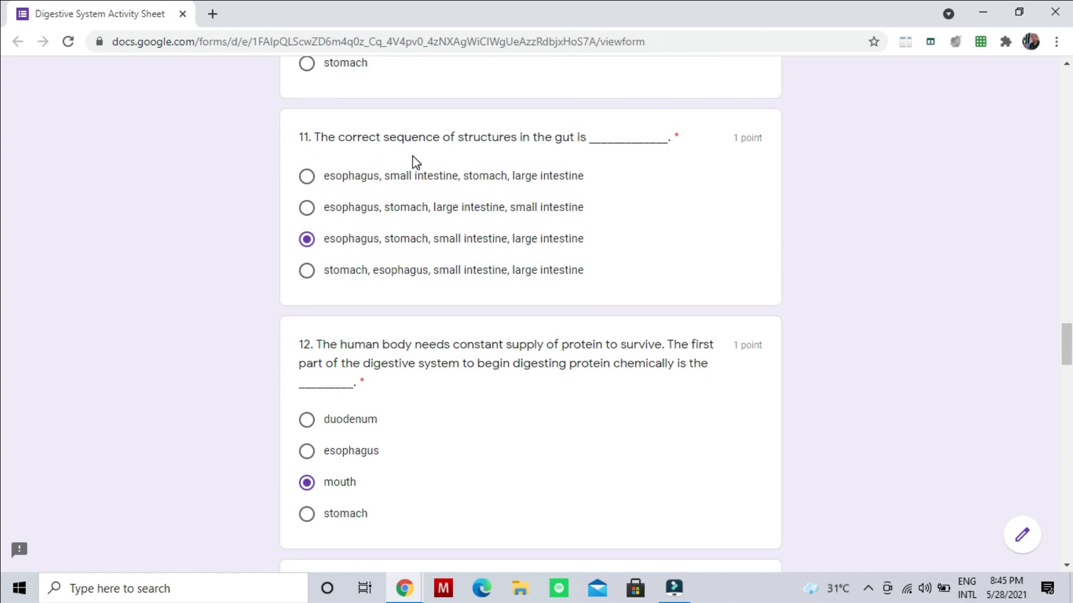
mouse_move(604, 160)
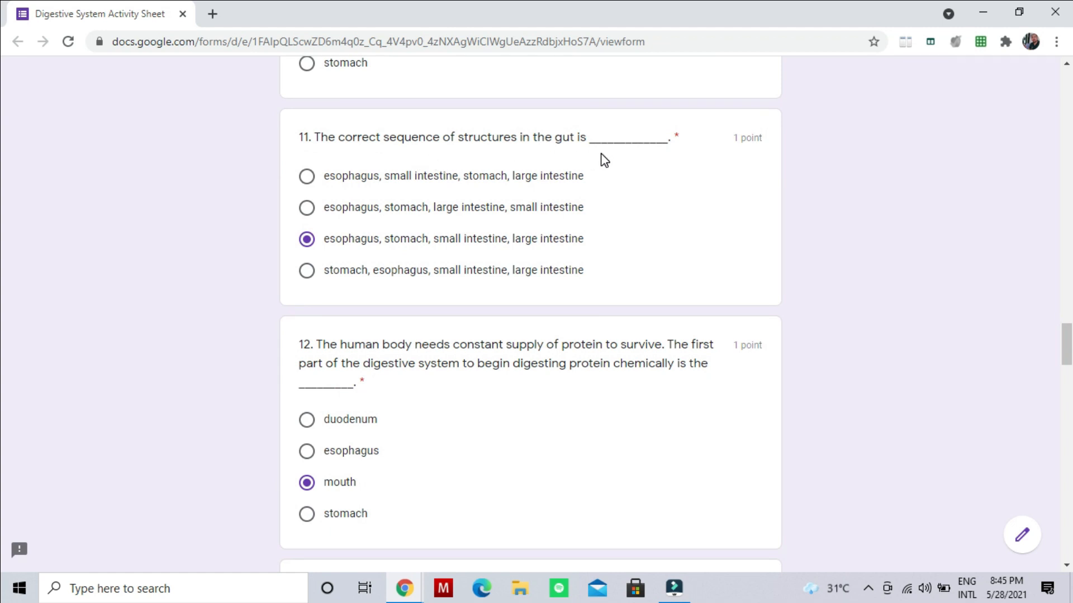
mouse_move(365, 256)
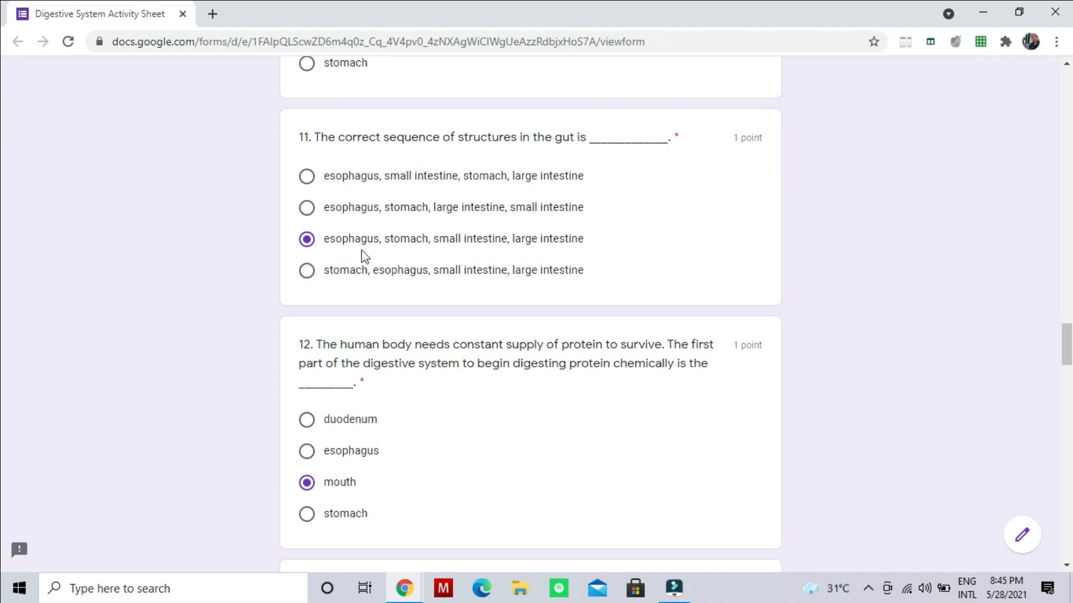
mouse_move(477, 252)
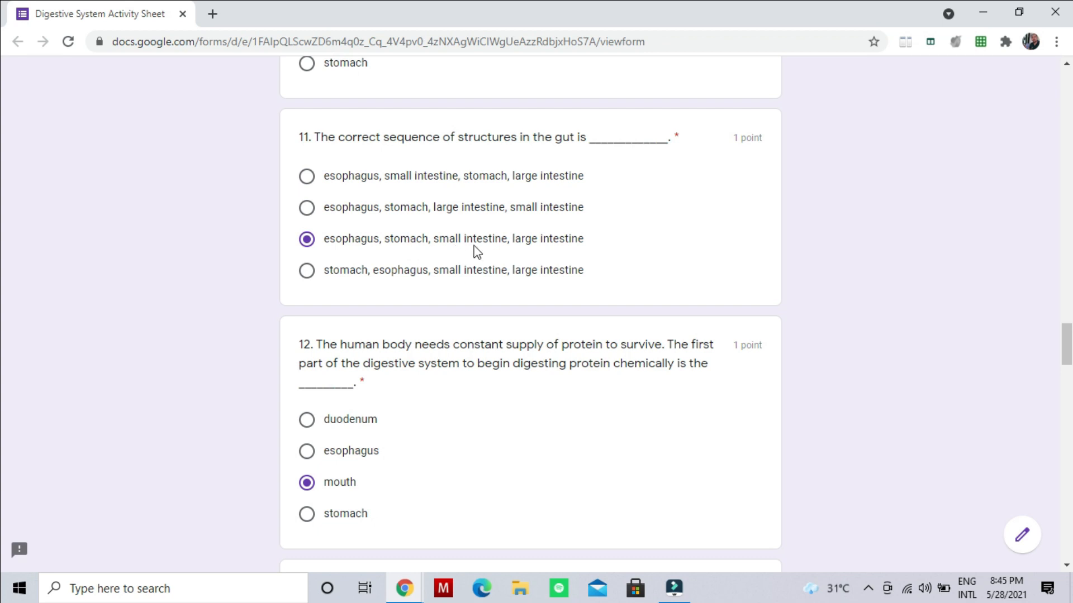
mouse_move(4, 298)
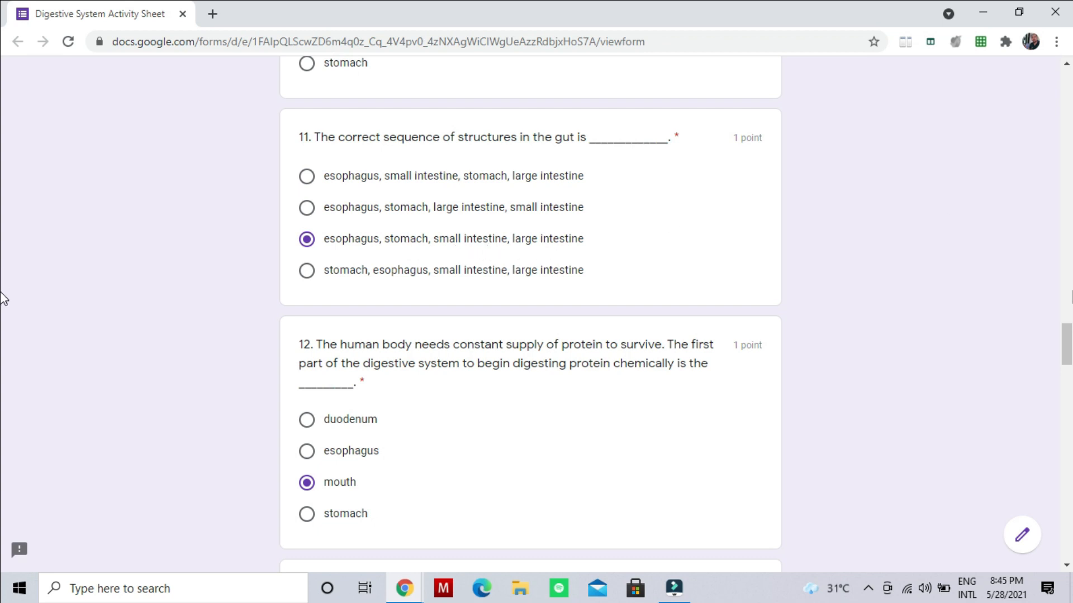
scroll(down, 3)
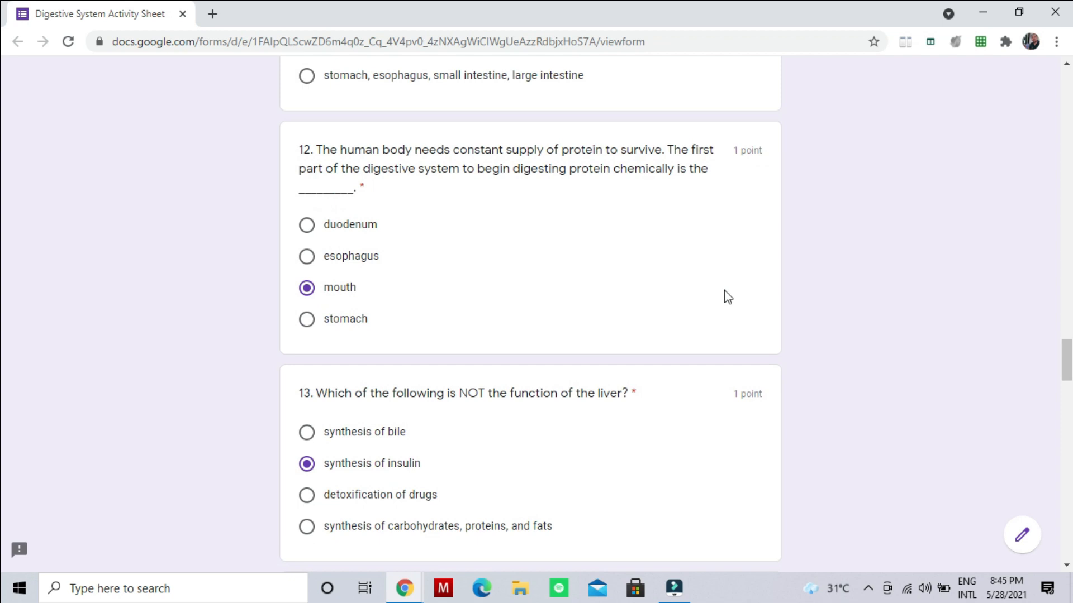
mouse_move(560, 176)
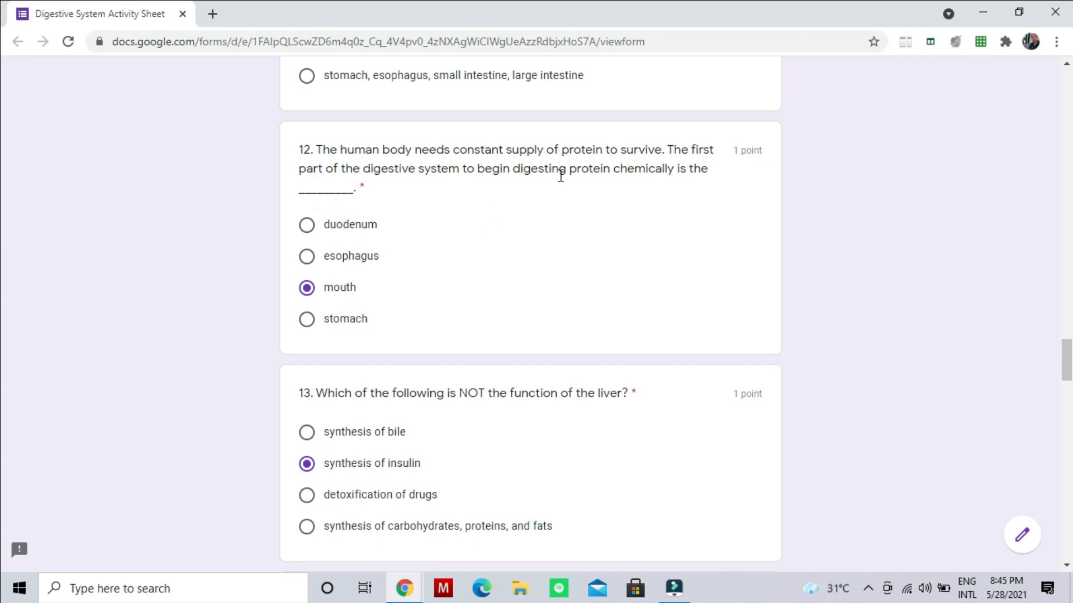
mouse_move(639, 161)
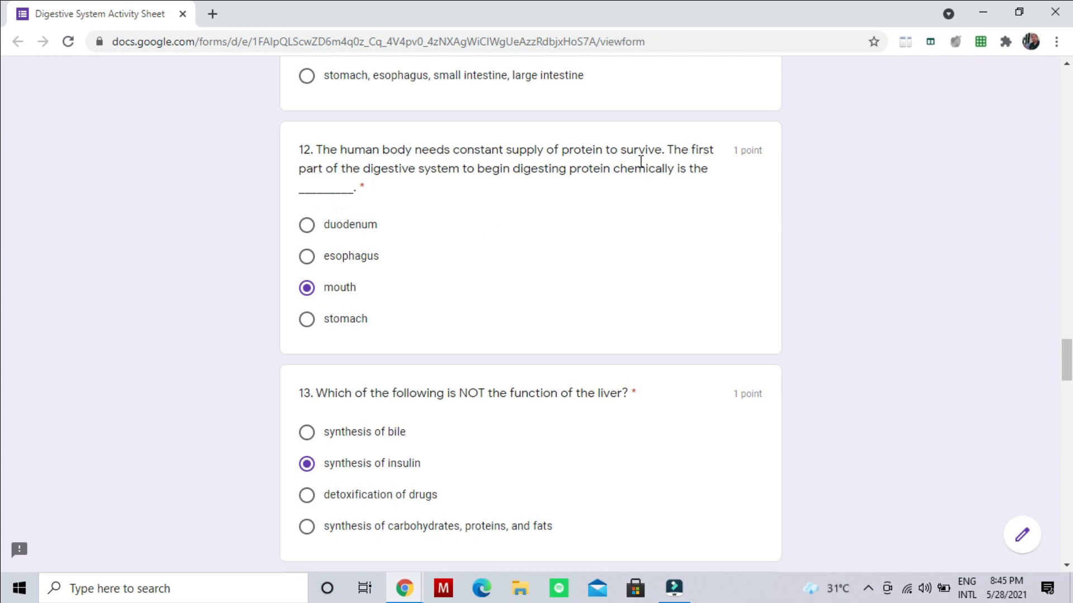
mouse_move(415, 204)
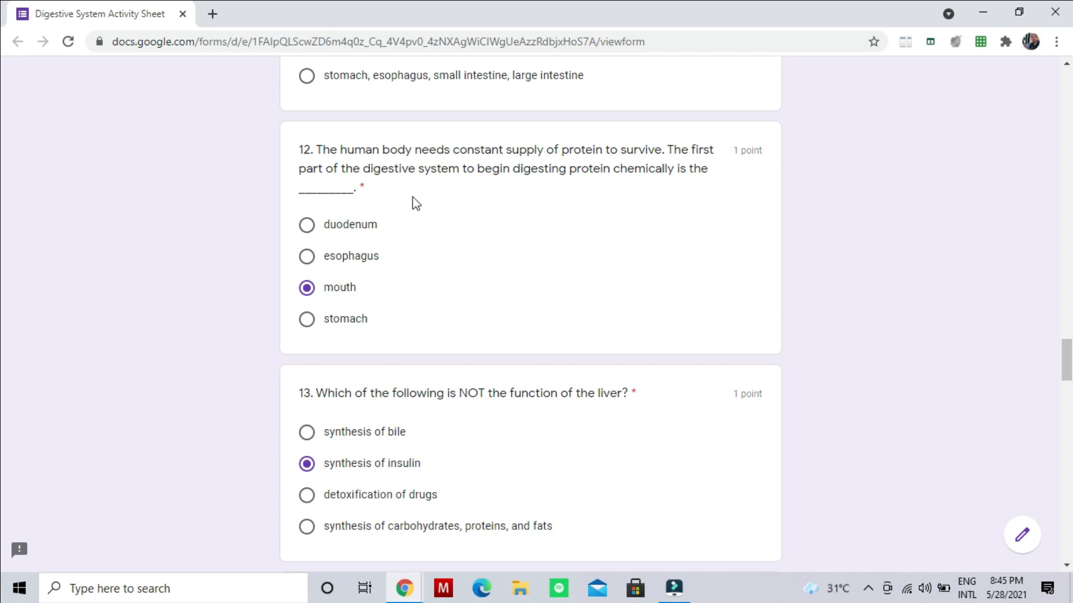
mouse_move(464, 199)
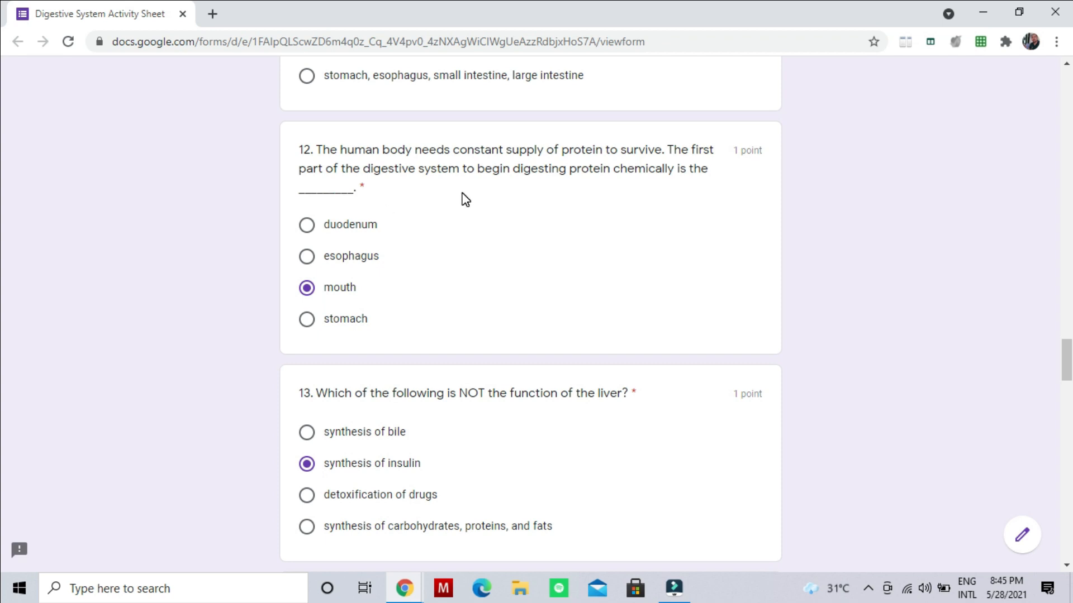
mouse_move(359, 281)
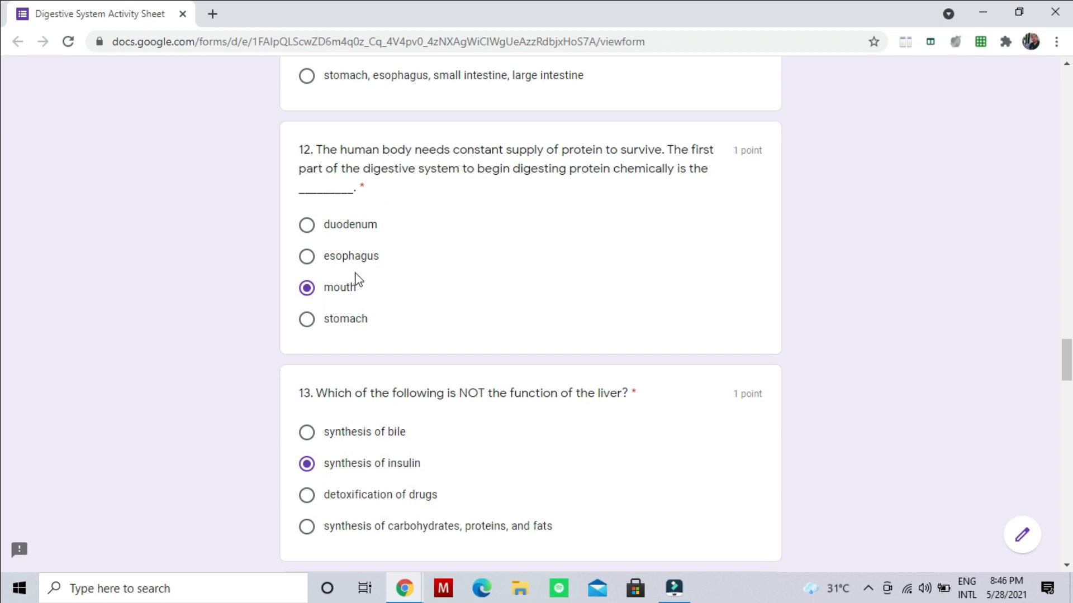
mouse_move(3, 363)
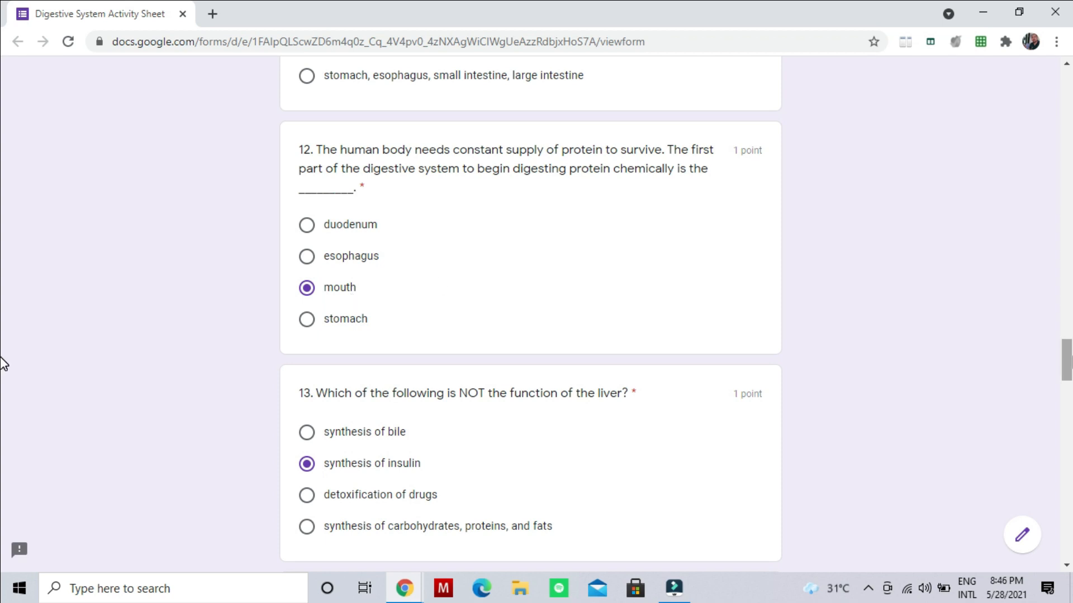
scroll(down, 3)
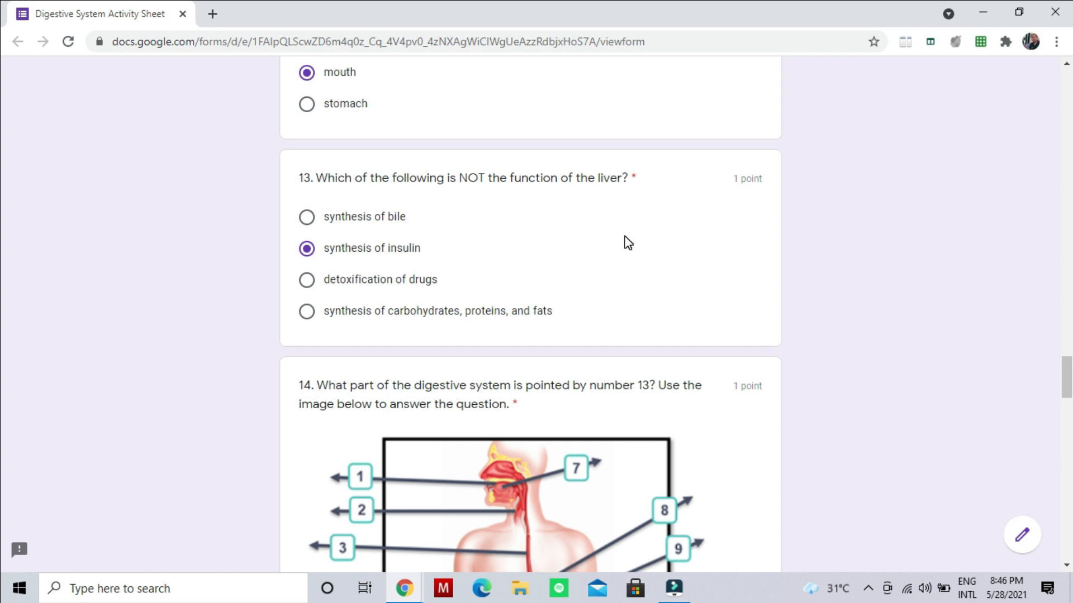
mouse_move(337, 258)
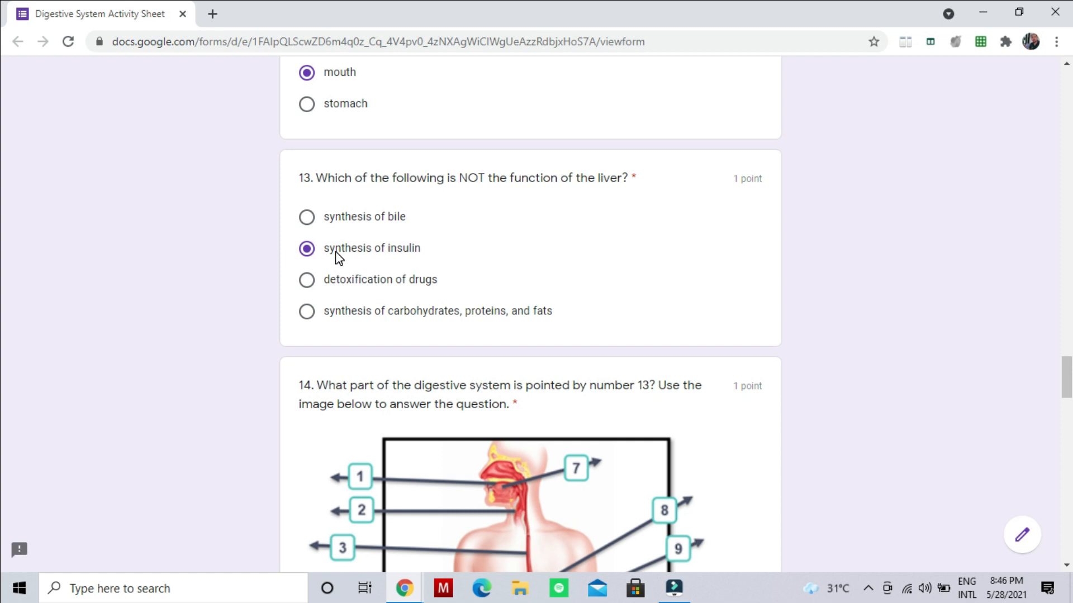
mouse_move(3, 400)
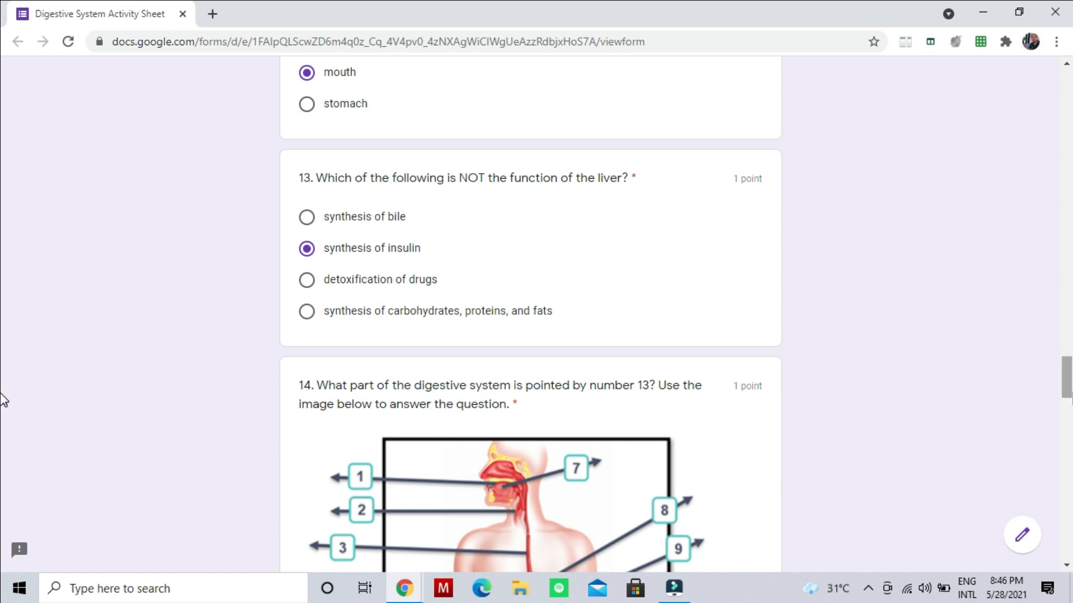
scroll(down, 3)
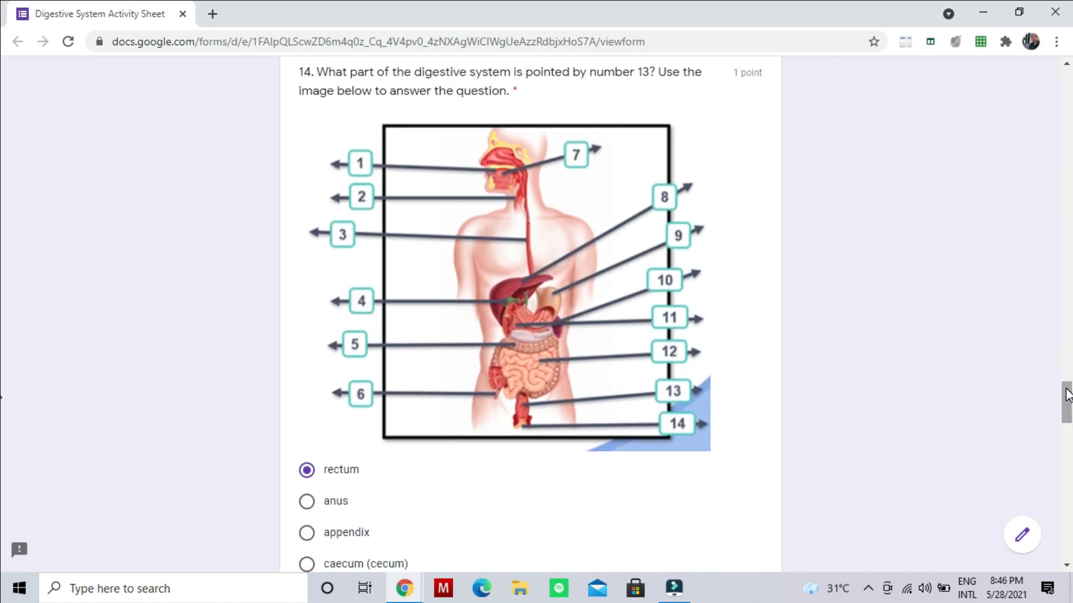
mouse_move(542, 92)
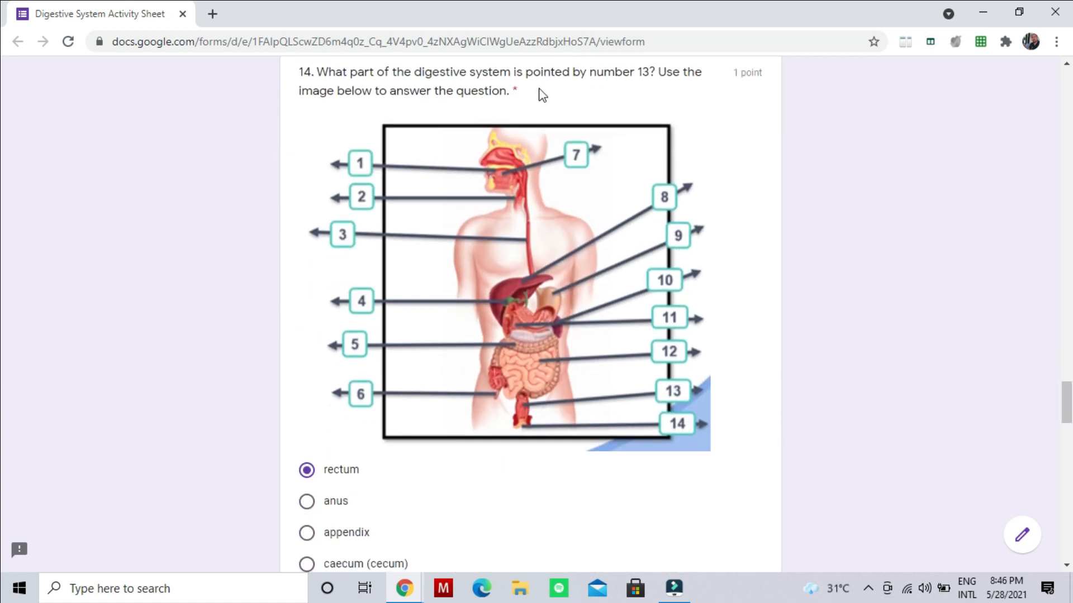
mouse_move(668, 94)
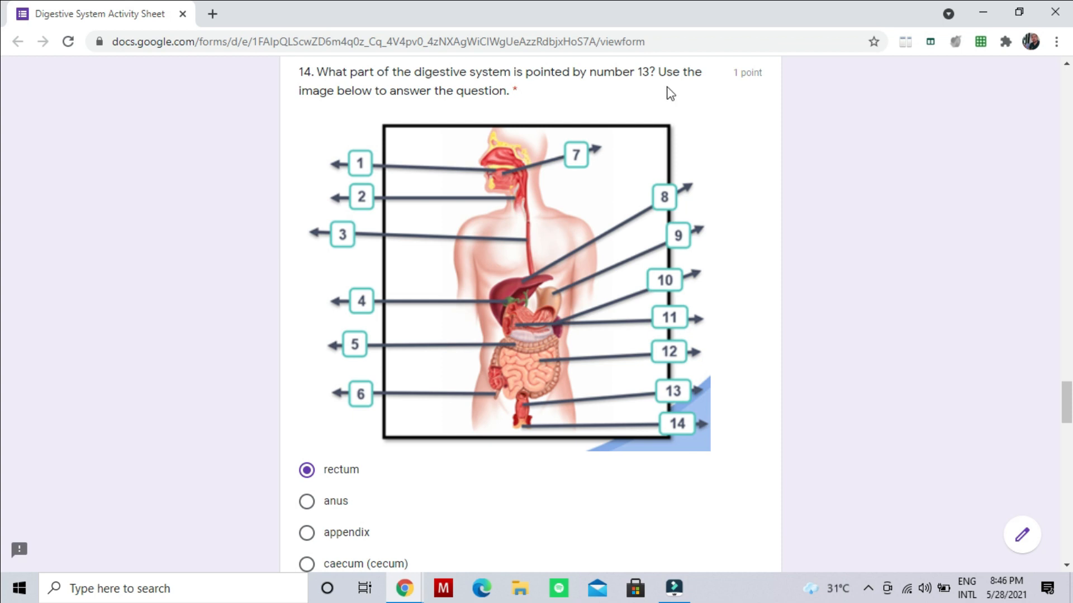
mouse_move(529, 87)
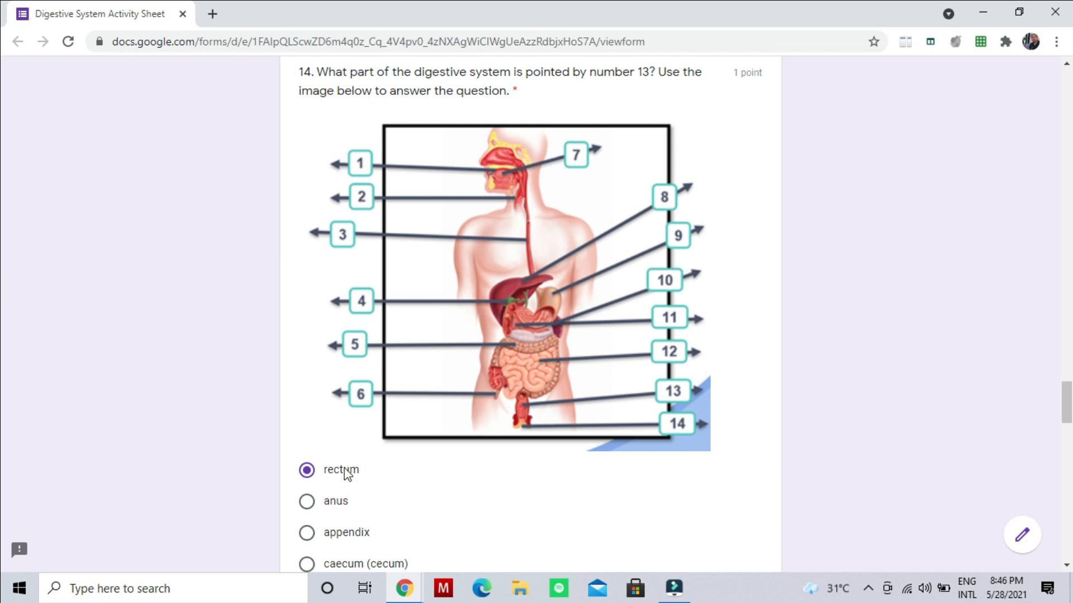
scroll(down, 3)
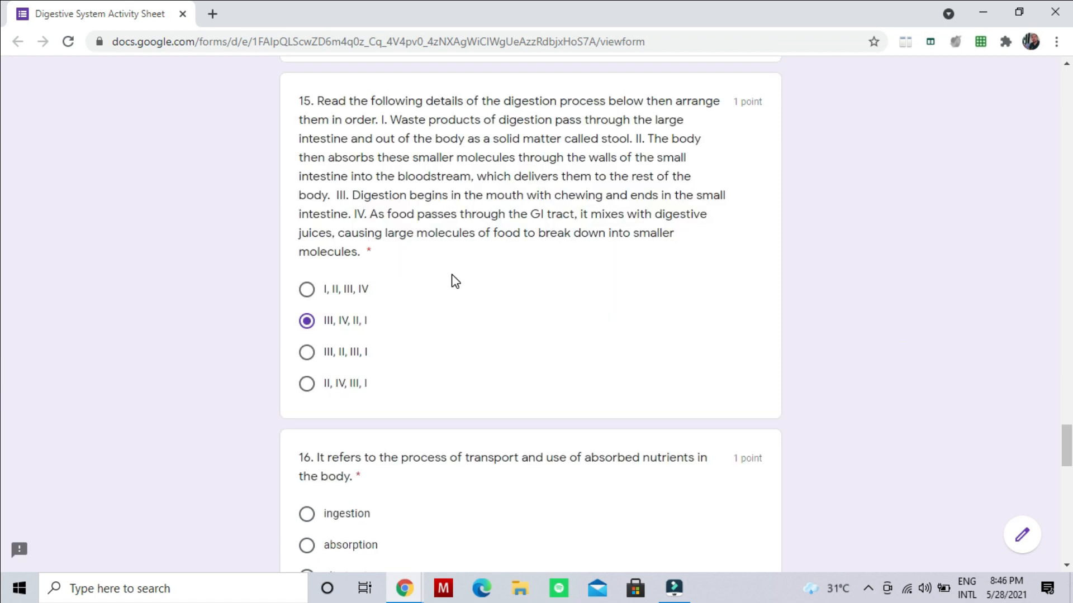
mouse_move(443, 95)
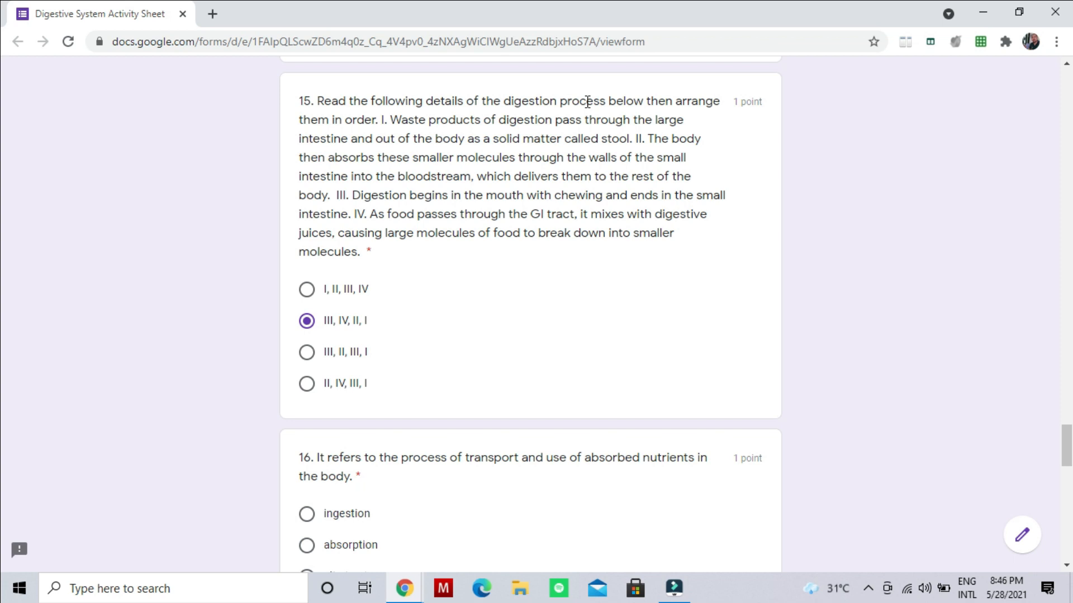
mouse_move(360, 124)
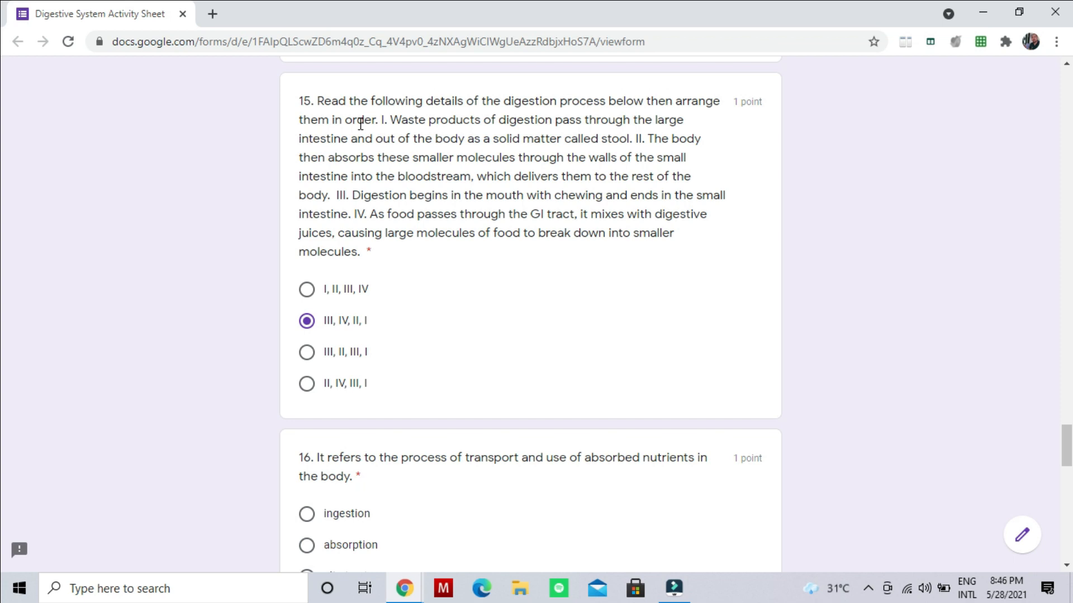
mouse_move(332, 331)
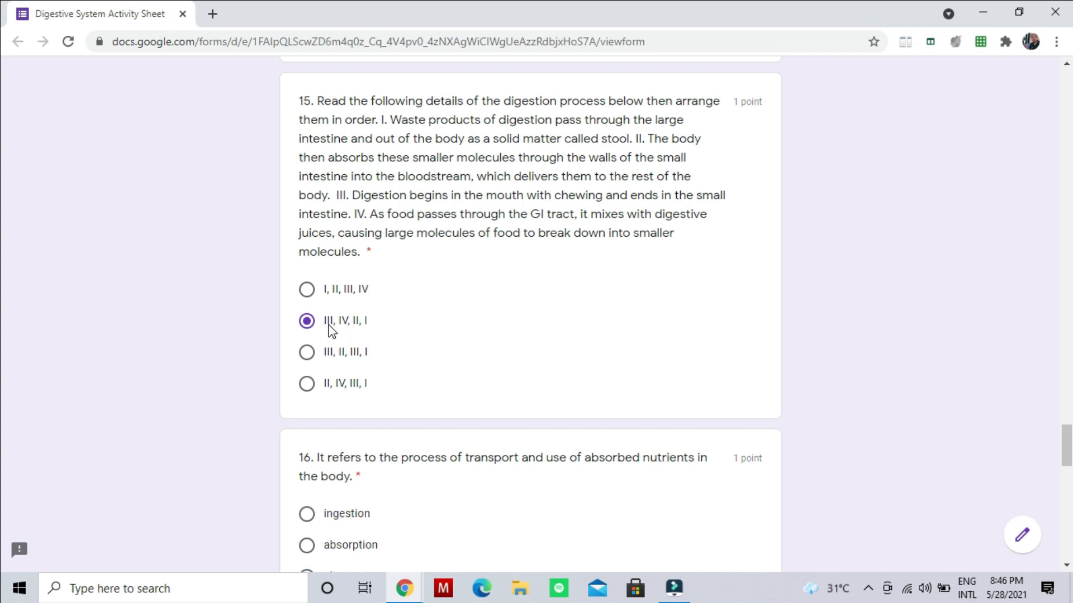
mouse_move(361, 335)
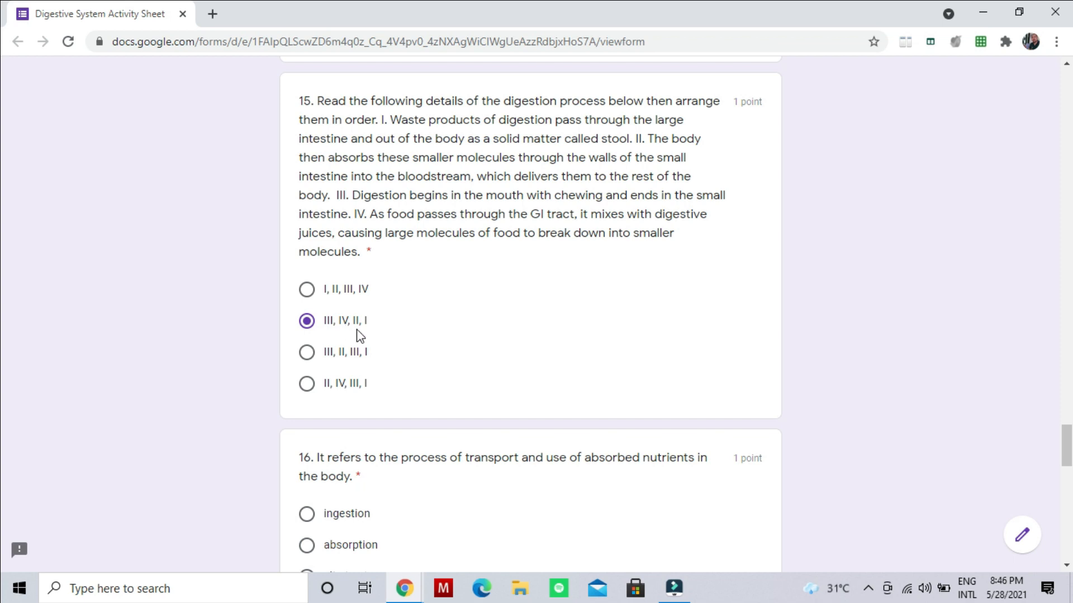
scroll(down, 3)
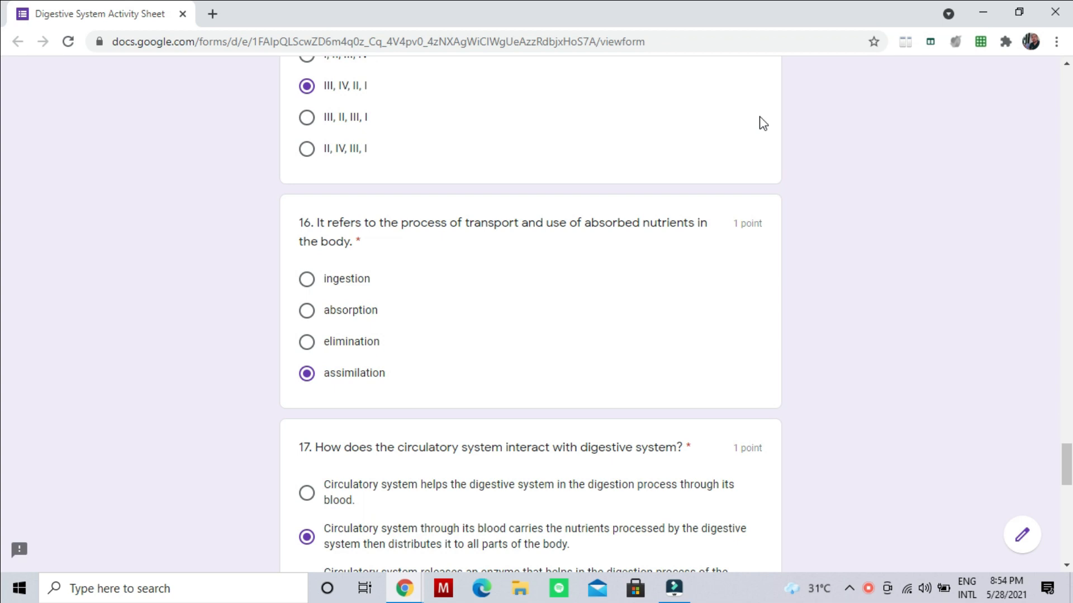
mouse_move(356, 415)
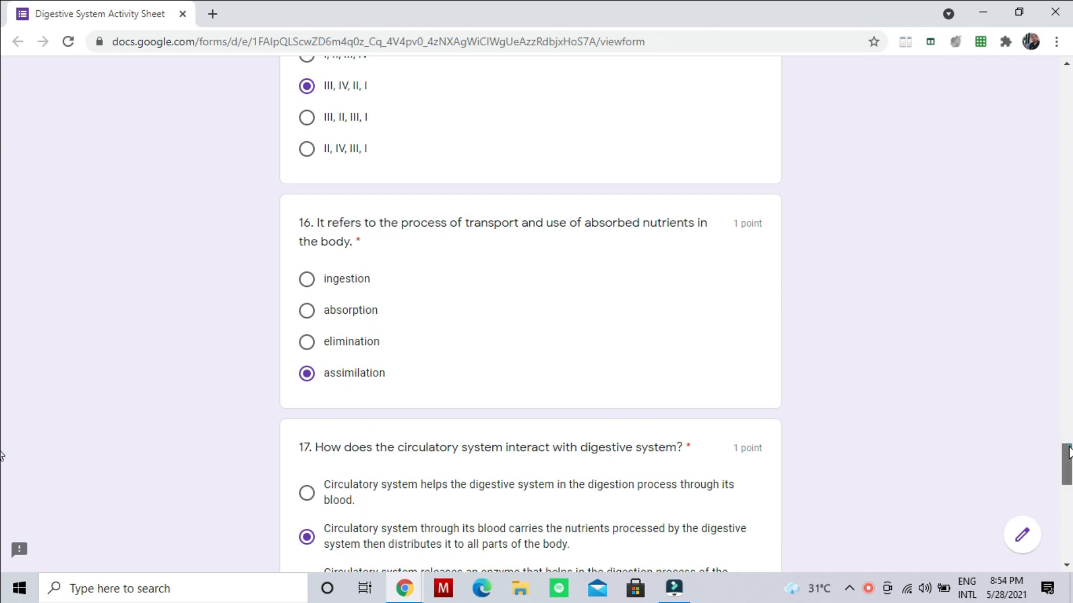
scroll(down, 3)
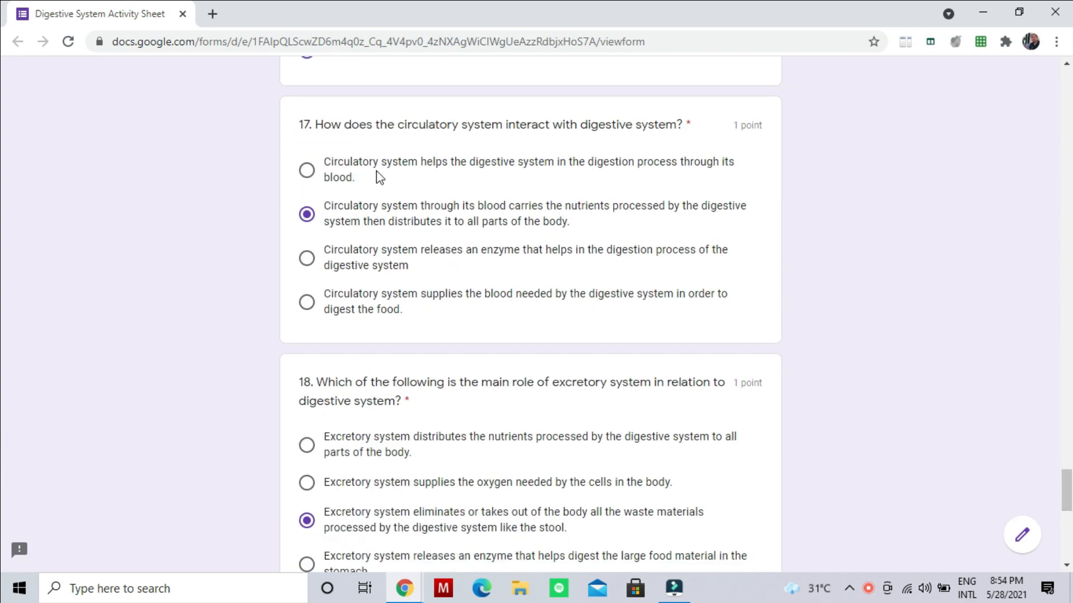
mouse_move(506, 154)
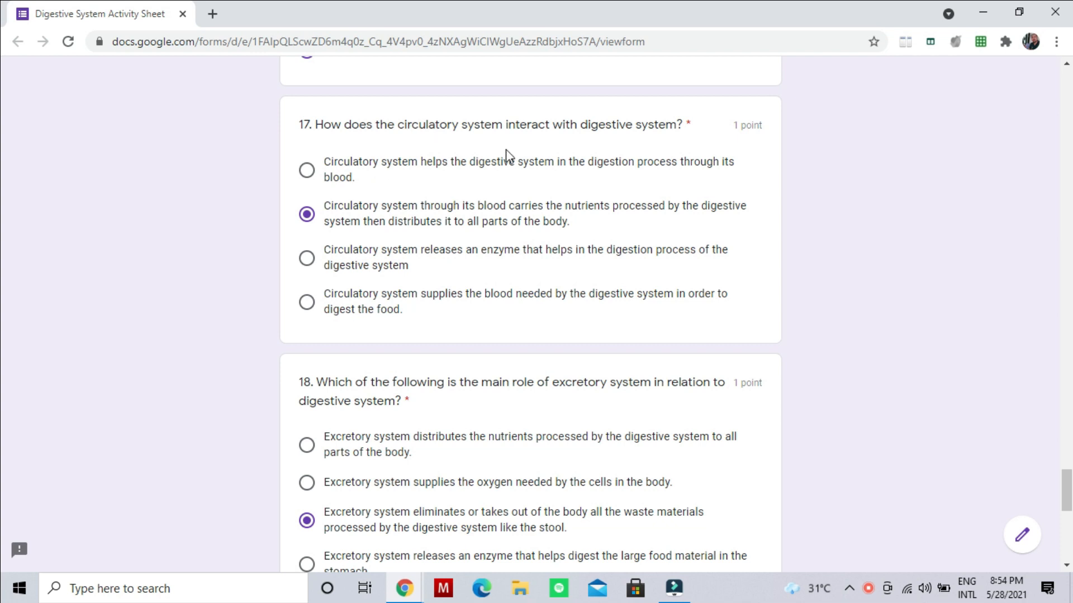
mouse_move(645, 158)
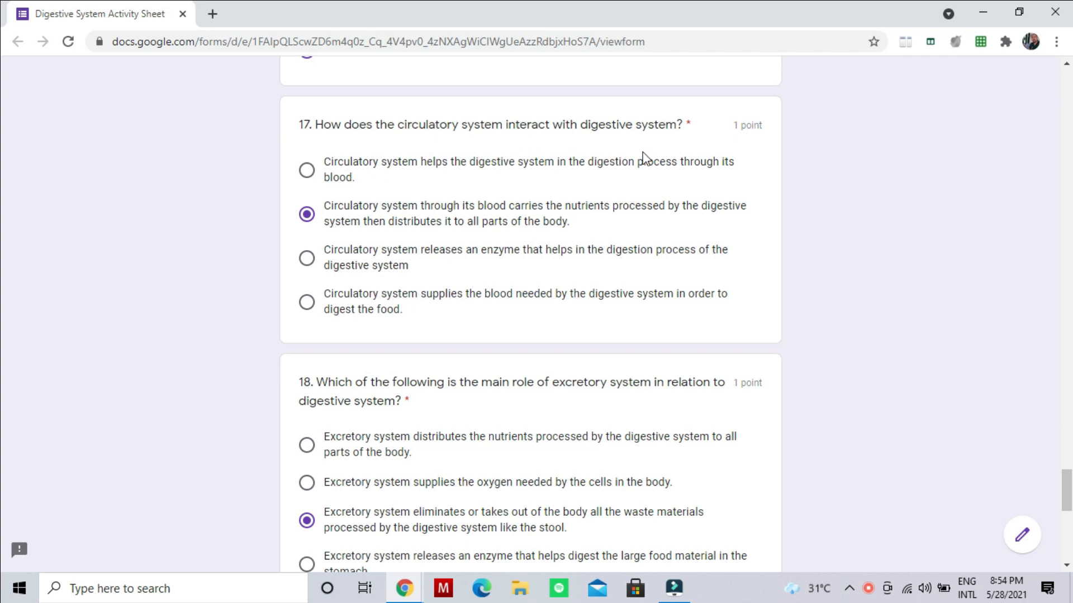
mouse_move(332, 211)
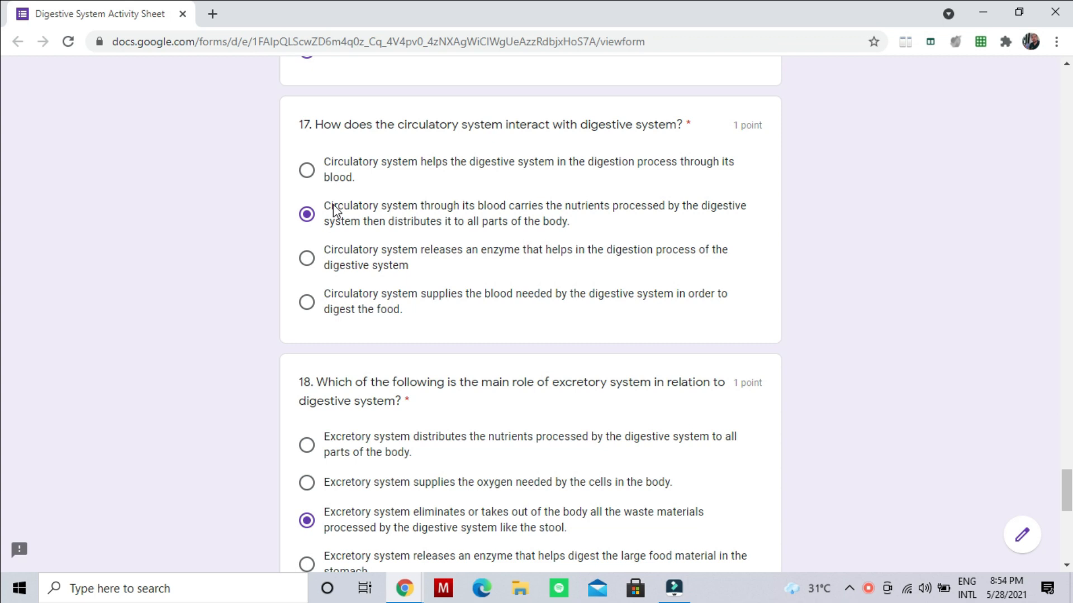
mouse_move(482, 214)
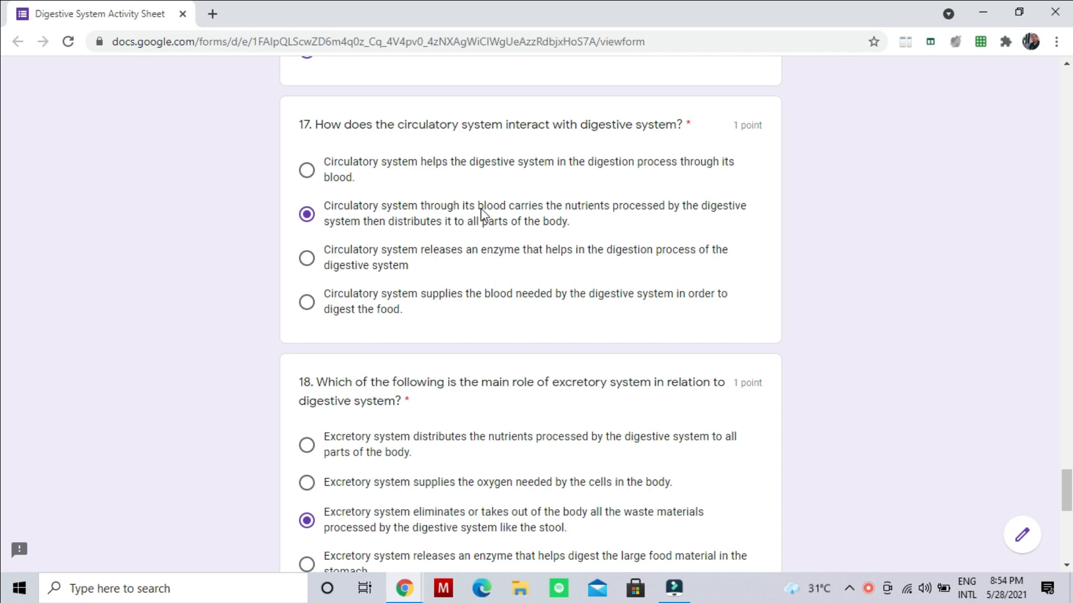
mouse_move(590, 219)
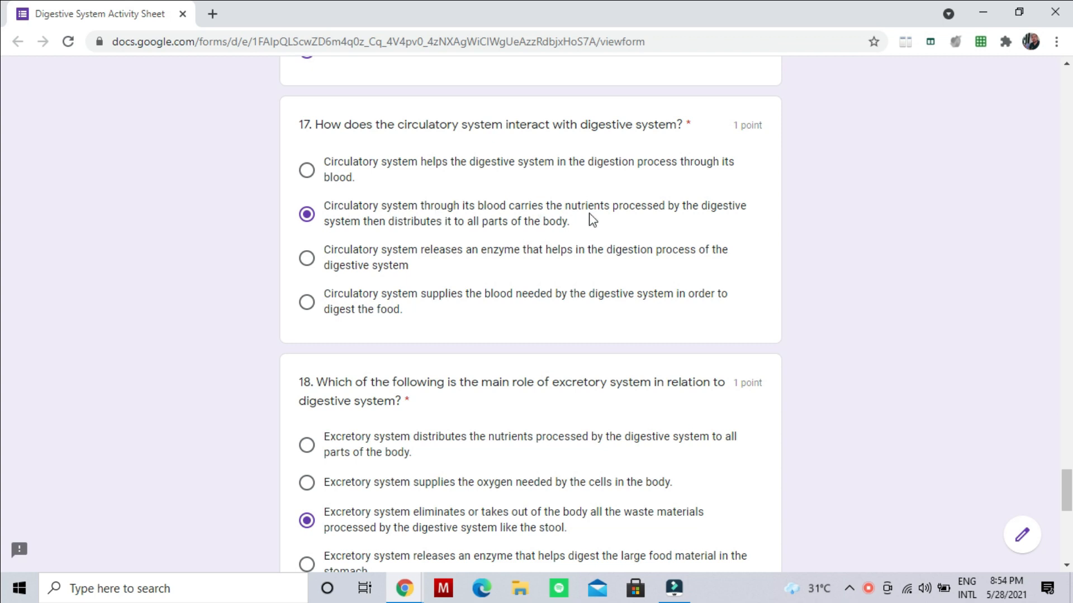
mouse_move(360, 235)
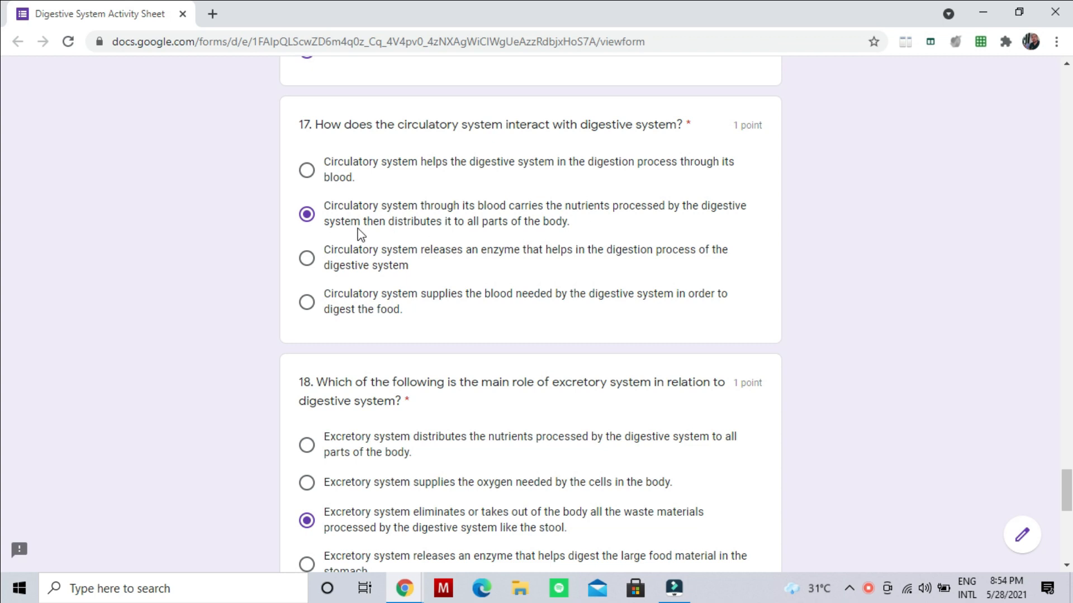
mouse_move(448, 243)
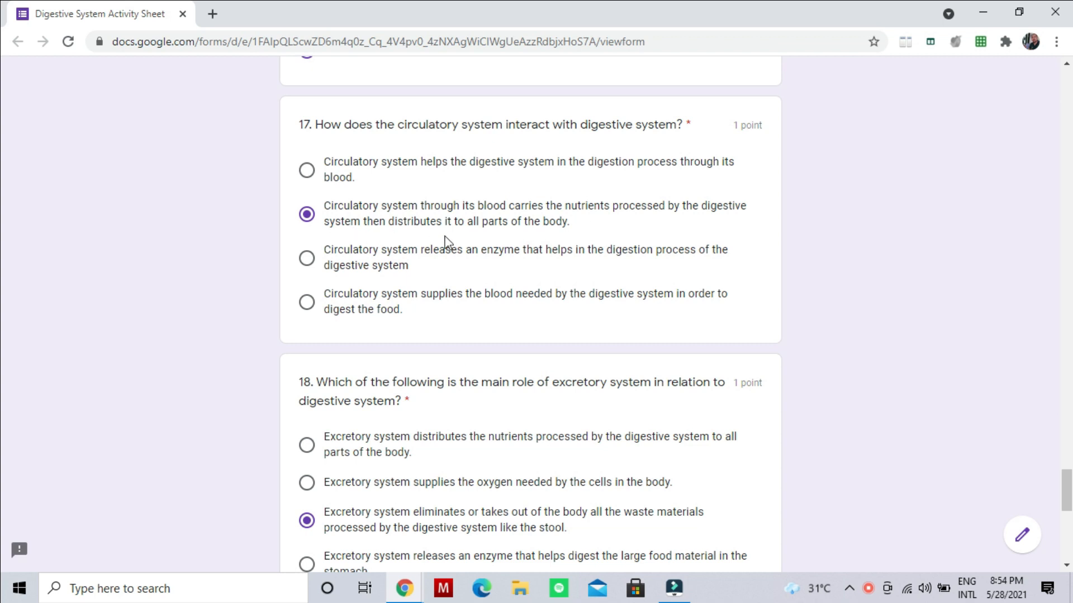
mouse_move(3, 497)
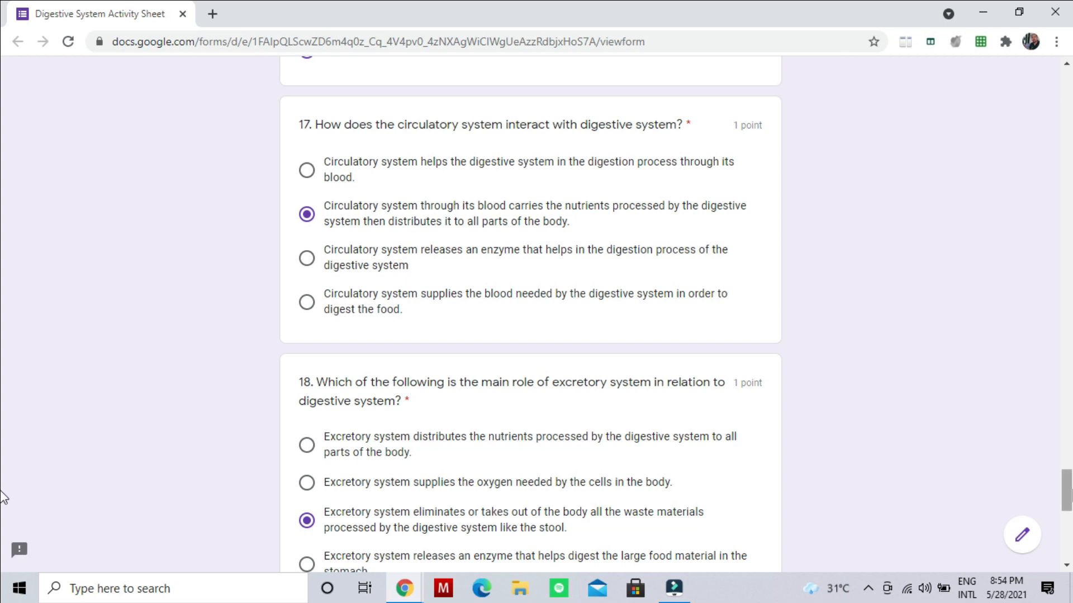
scroll(down, 3)
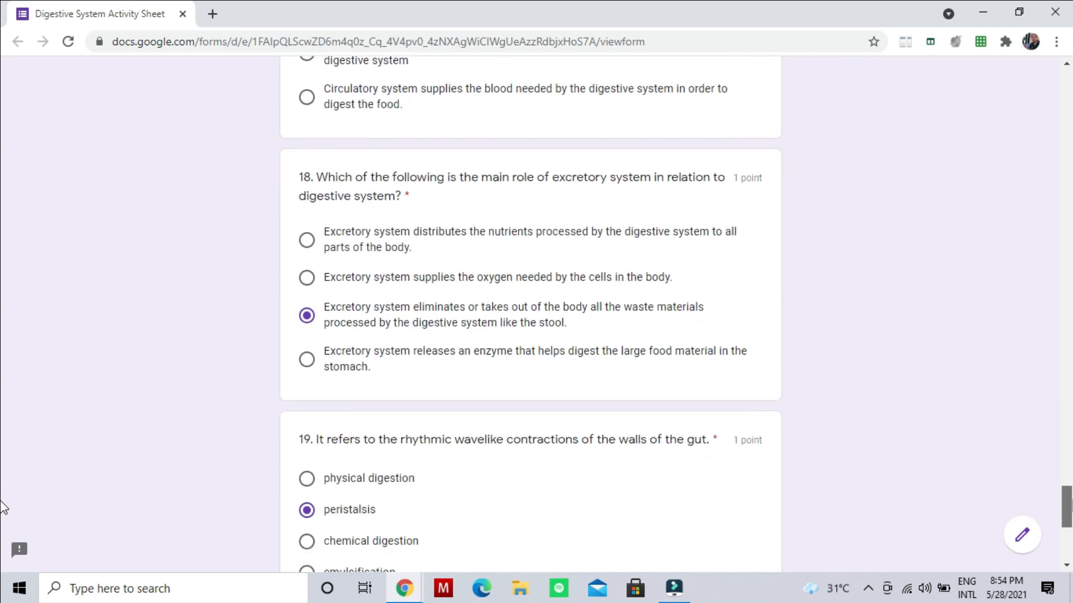
mouse_move(591, 194)
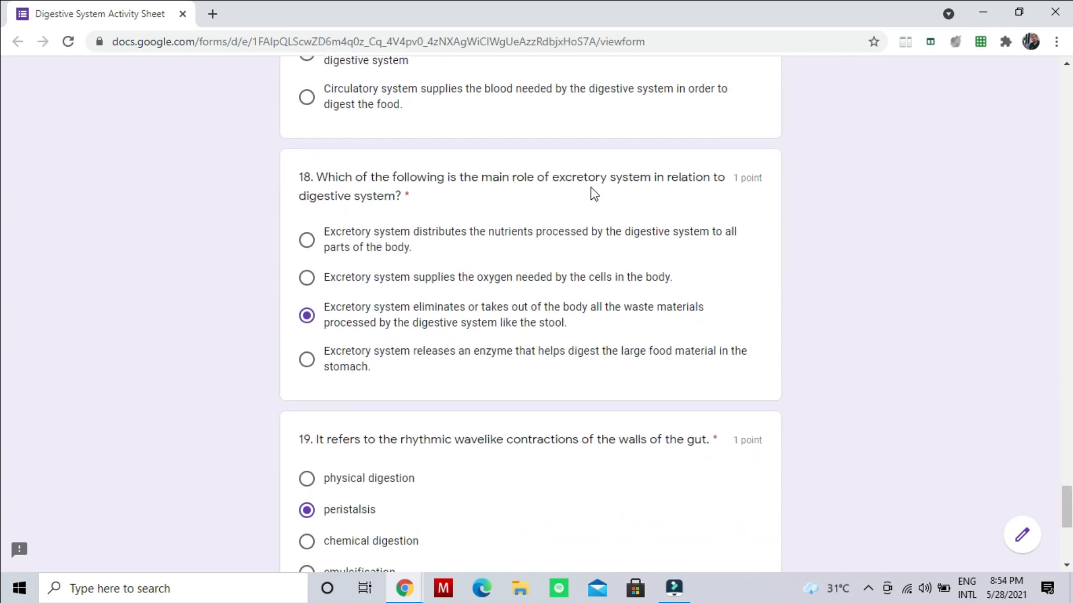
mouse_move(673, 179)
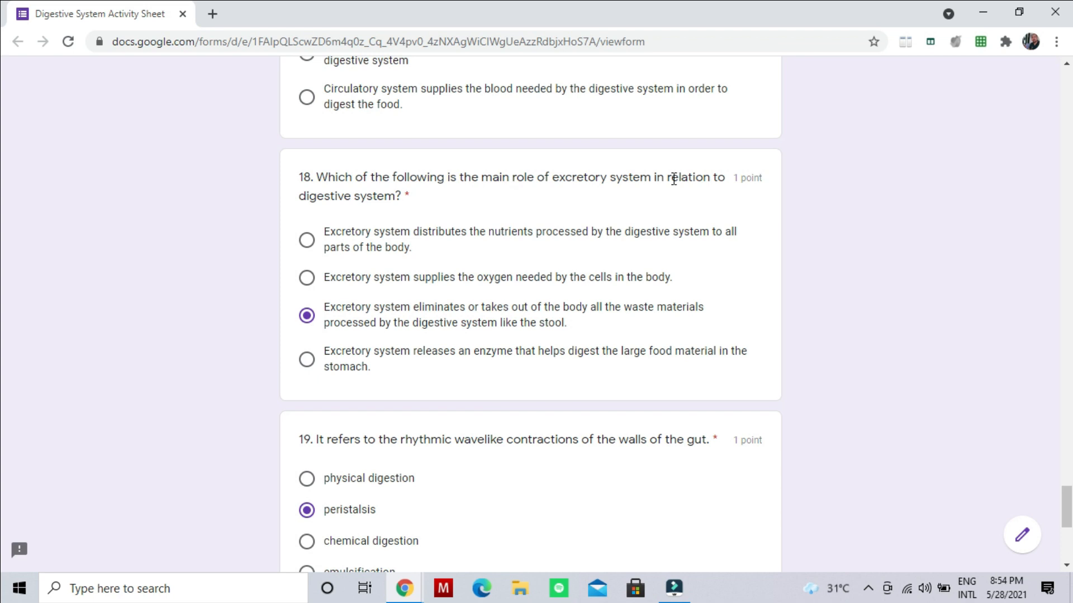
mouse_move(387, 372)
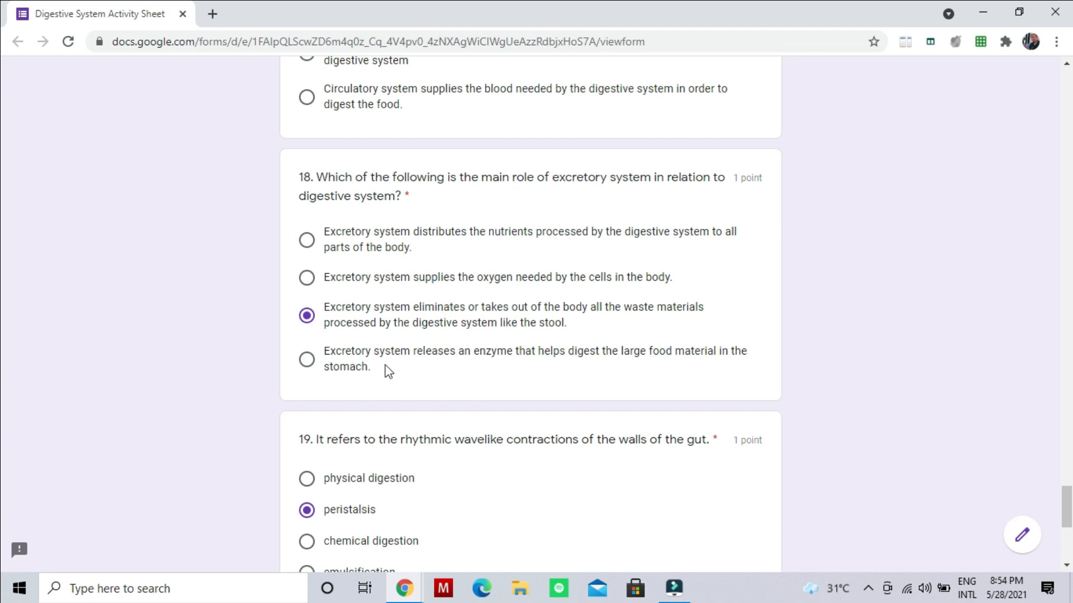
mouse_move(351, 332)
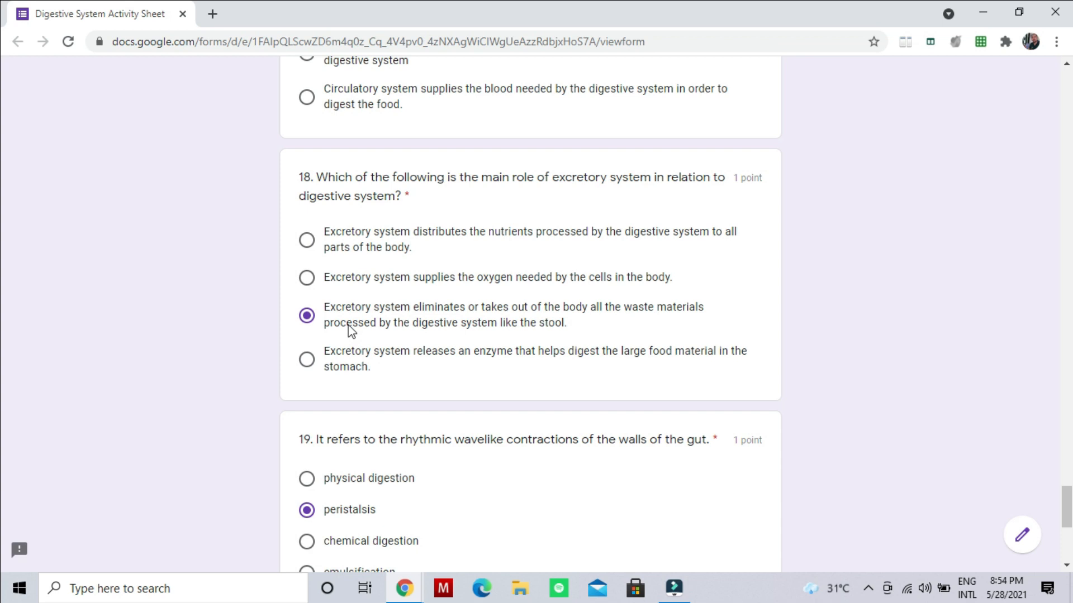
mouse_move(491, 318)
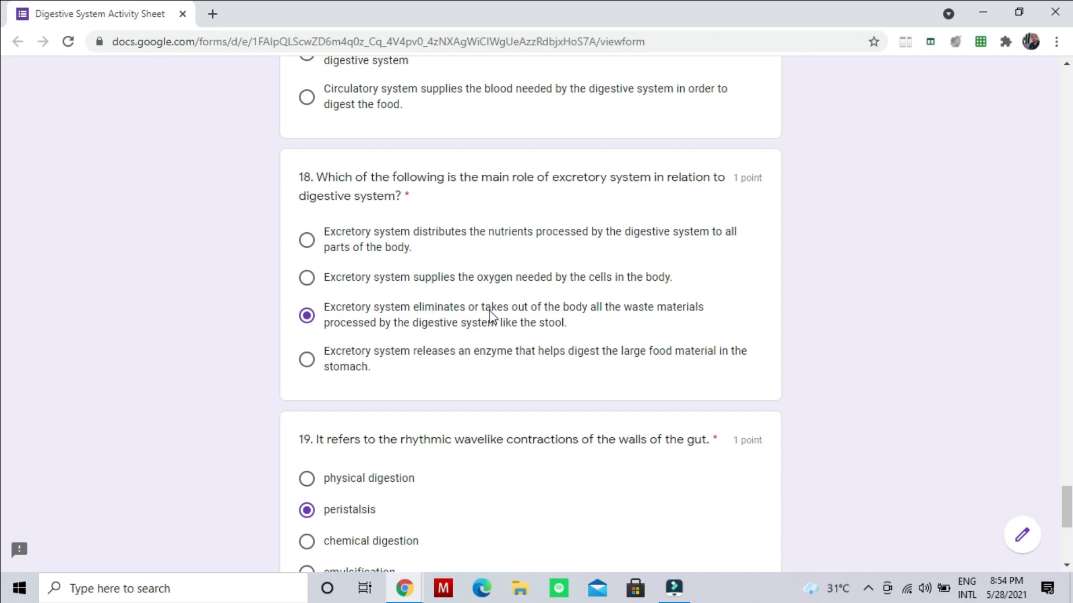
mouse_move(613, 321)
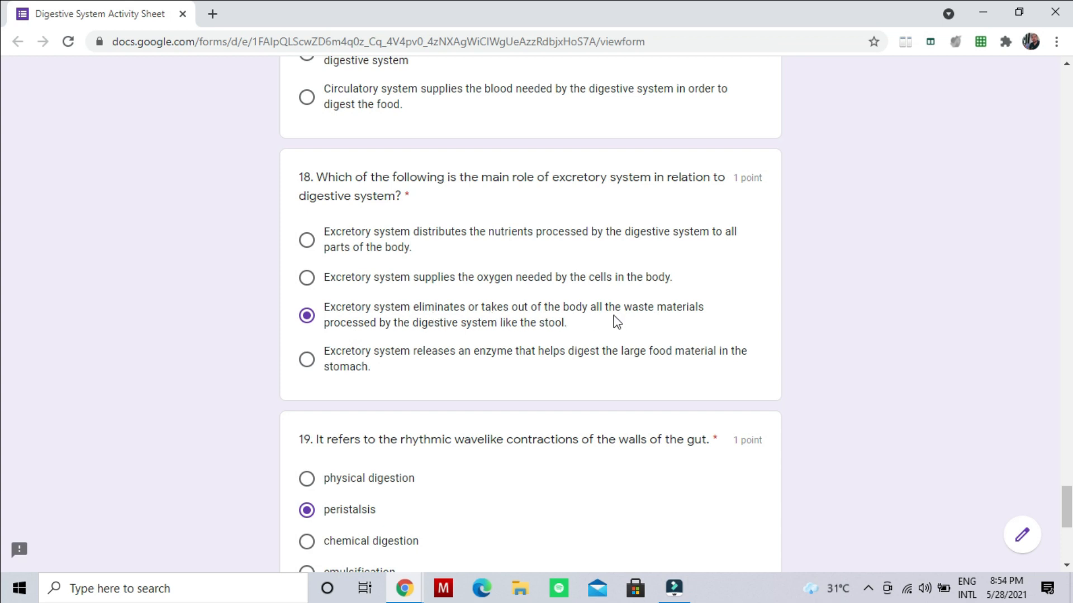
mouse_move(413, 333)
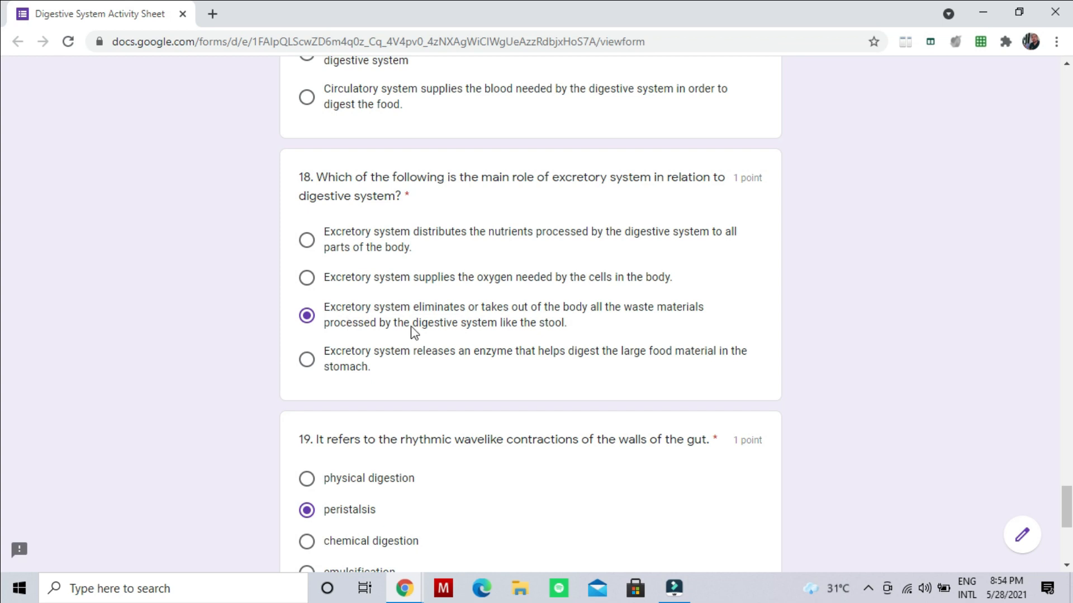
mouse_move(515, 340)
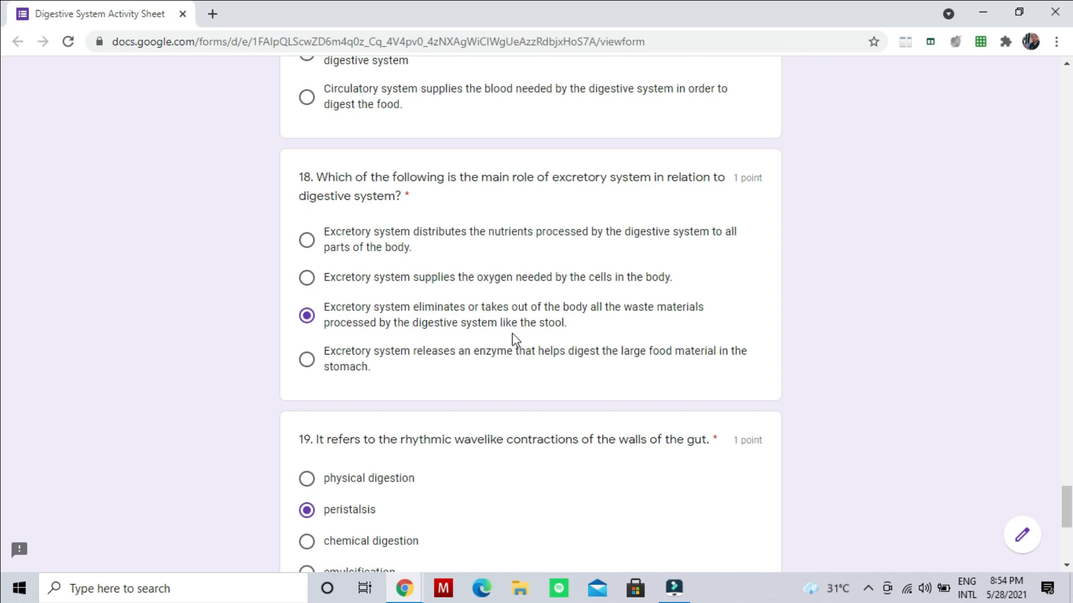
scroll(down, 3)
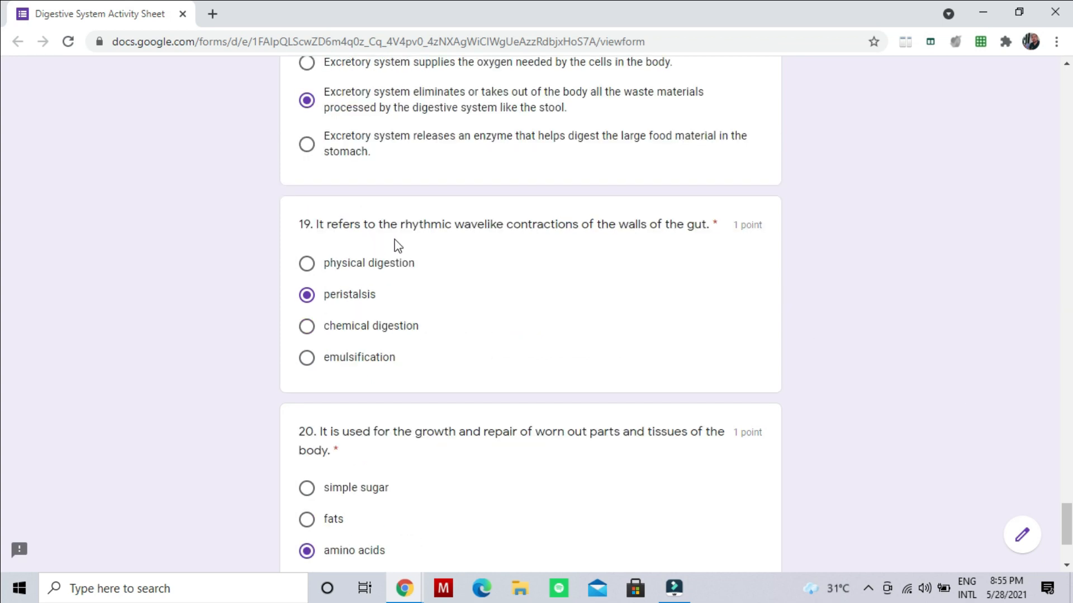
mouse_move(512, 243)
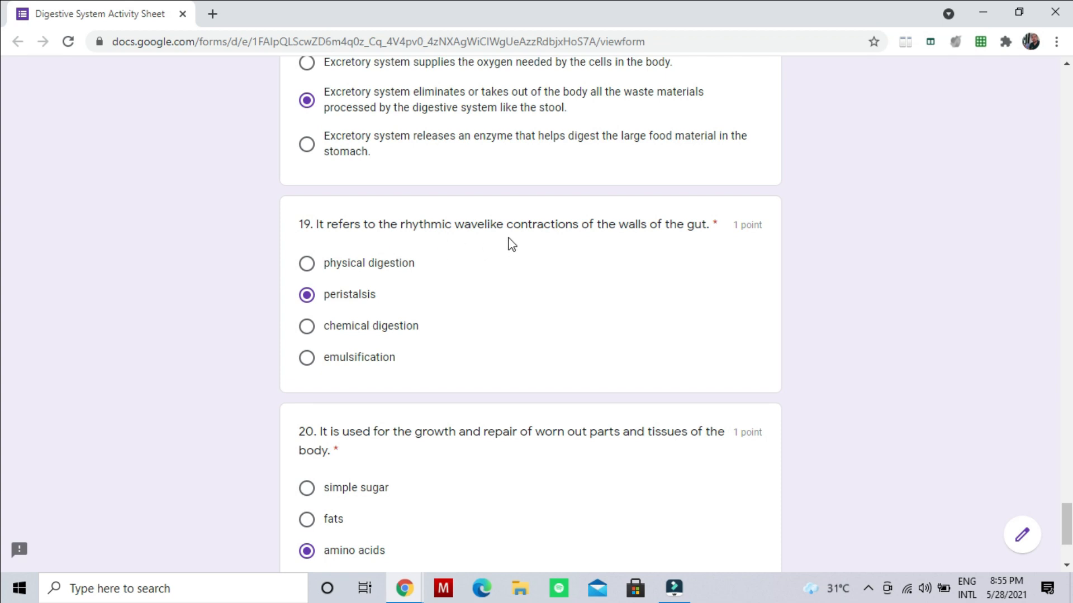
mouse_move(665, 247)
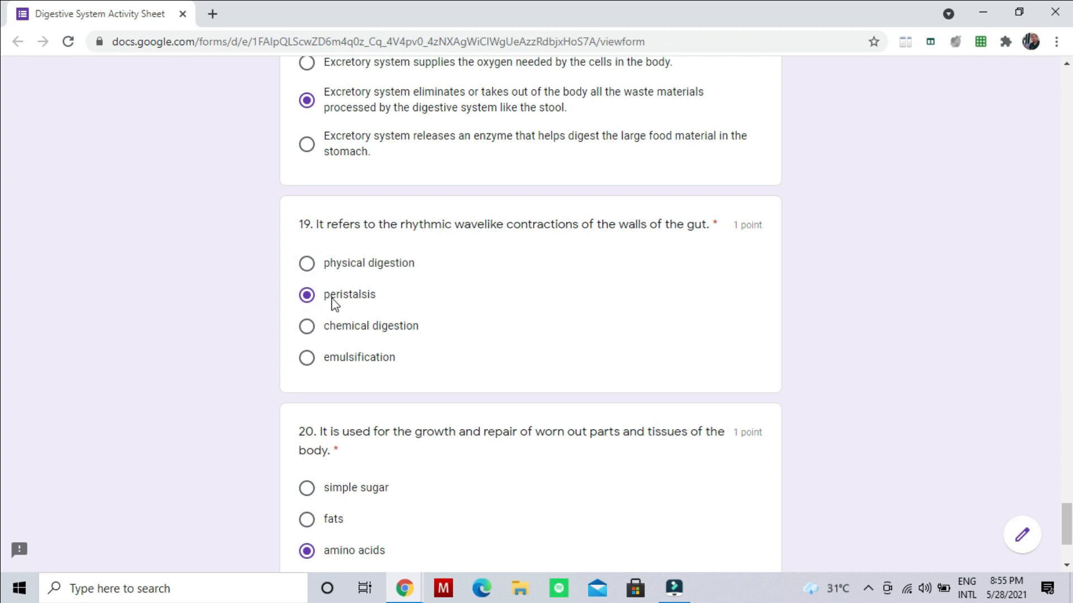
scroll(down, 3)
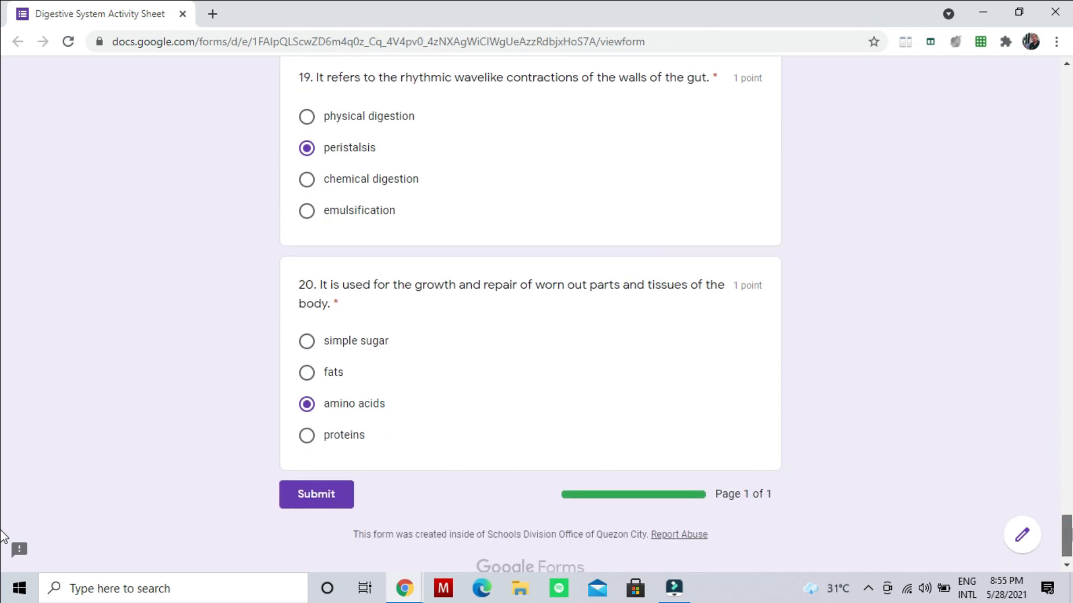
scroll(down, 3)
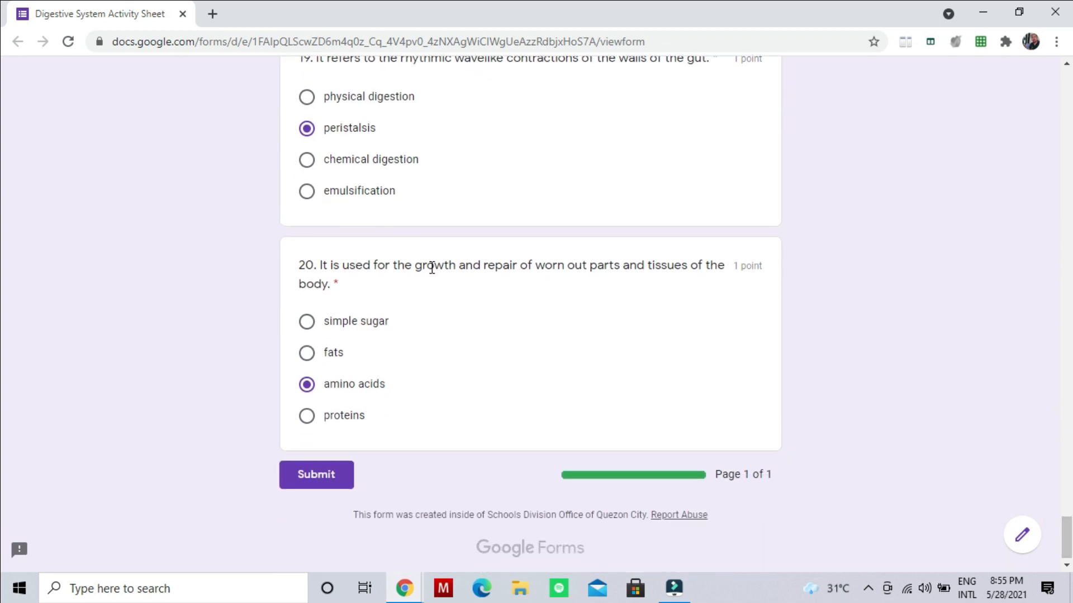
mouse_move(616, 284)
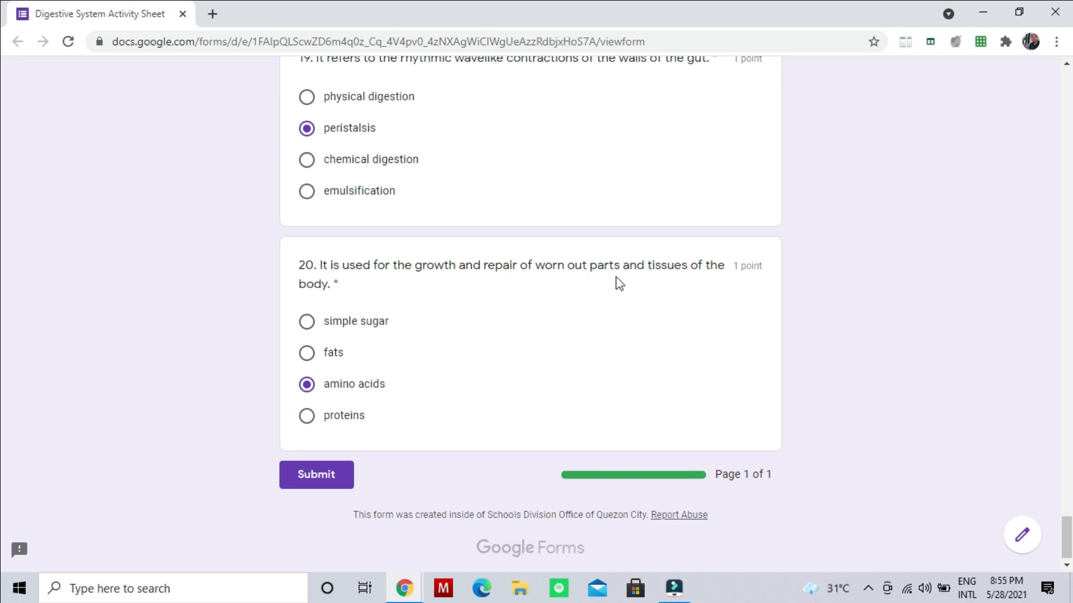
mouse_move(371, 365)
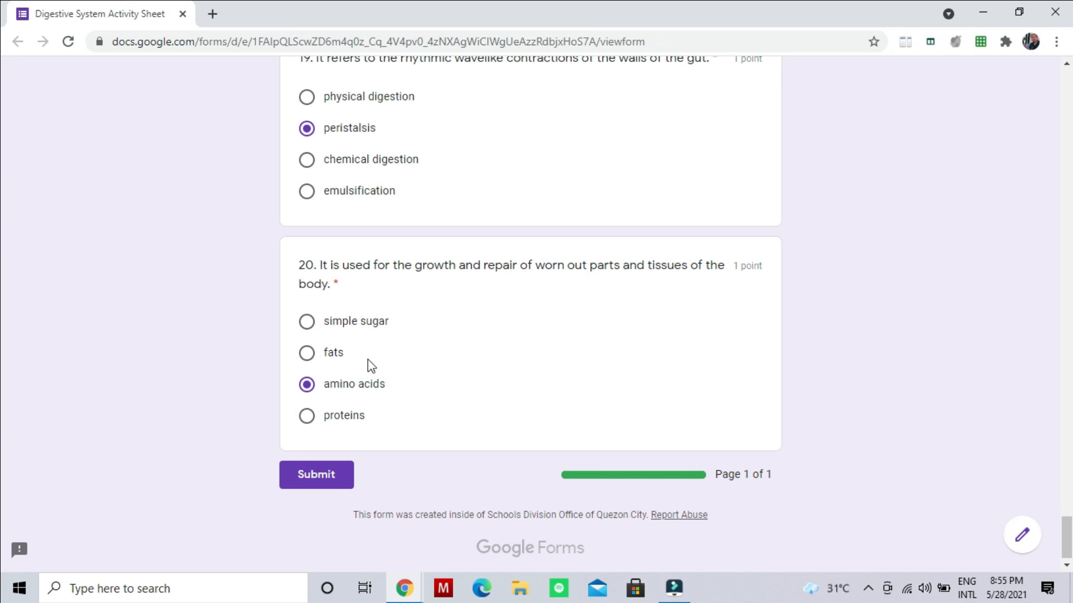
mouse_move(345, 399)
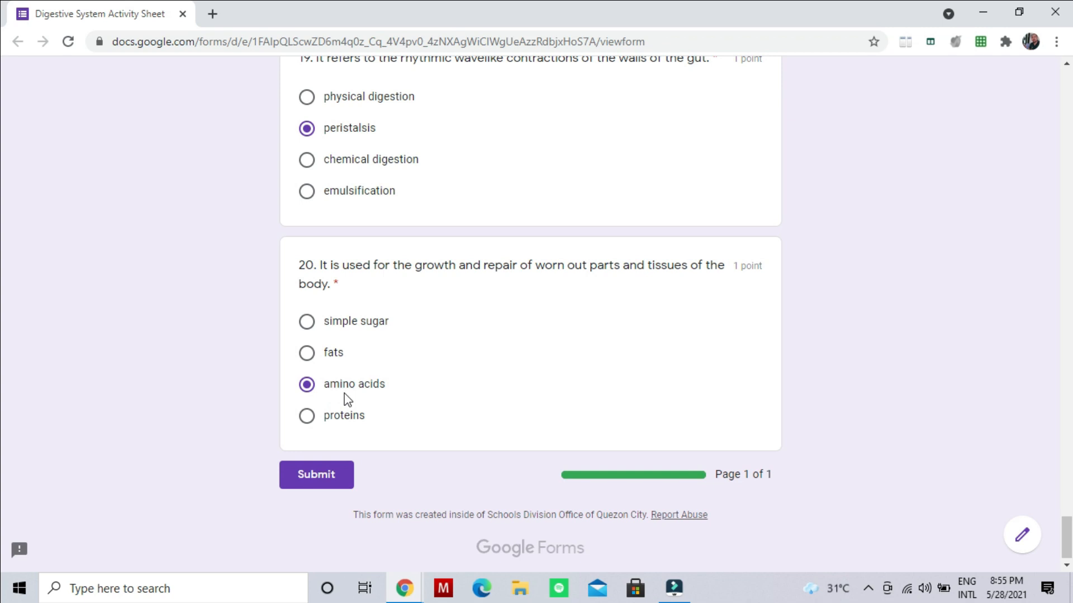
mouse_move(463, 359)
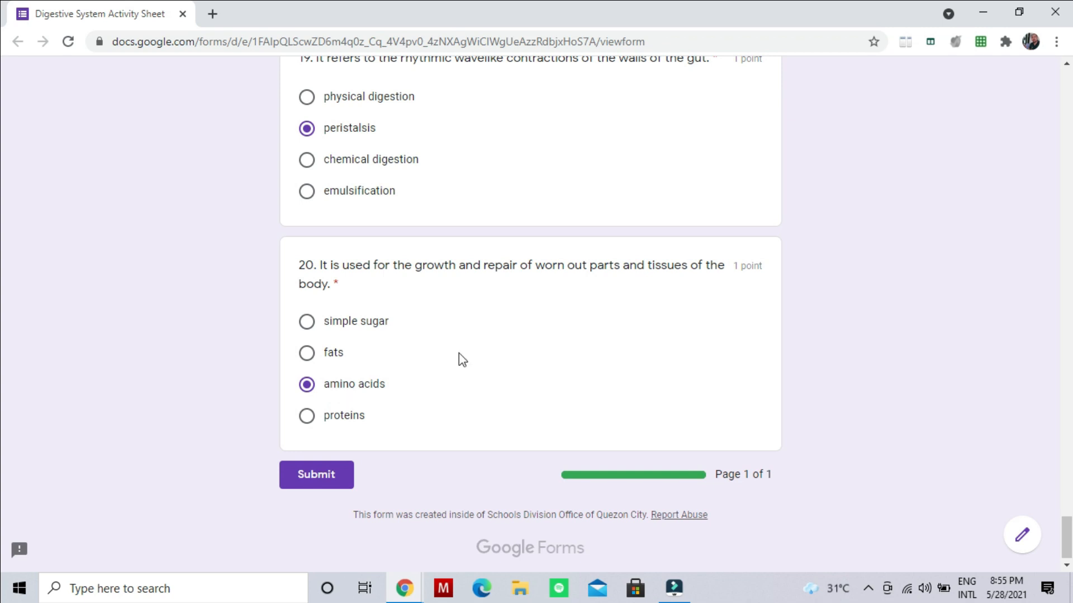
mouse_move(488, 314)
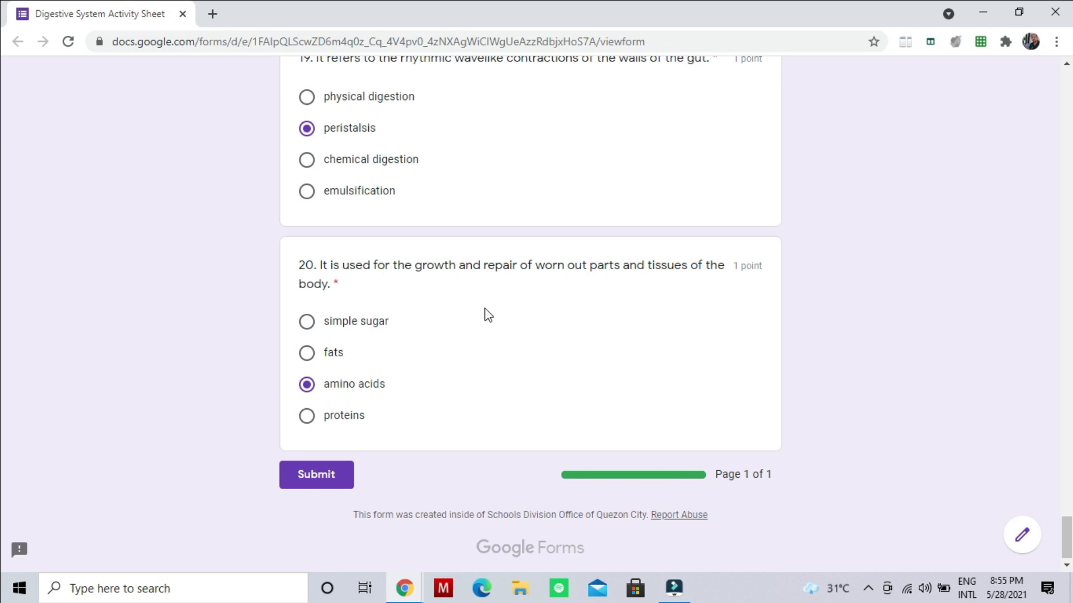